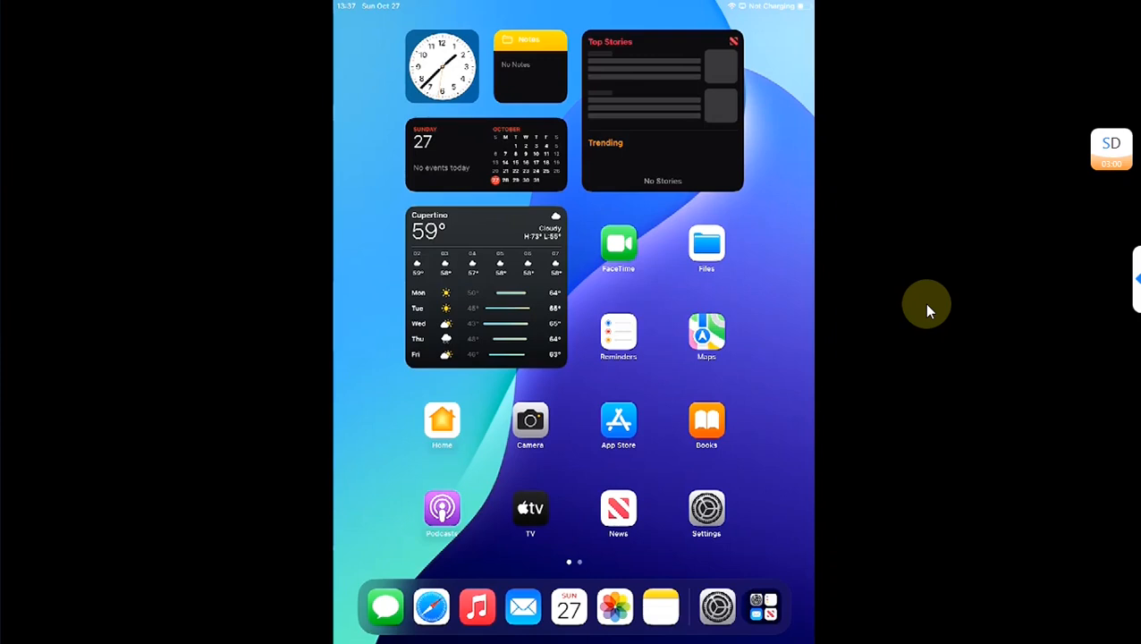
In palera1n loader, choose Sileo under Install and confirm Install Sileo.
{"action": "scroll", "scroll_direction": "left", "scroll_amount": 3}
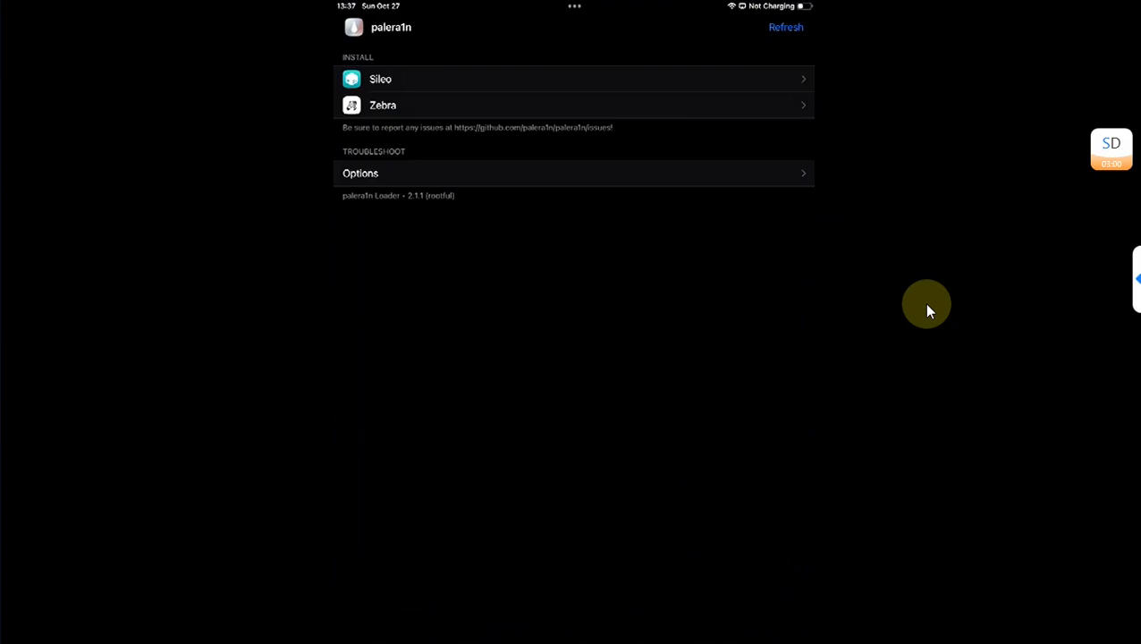
{"action": "left_click", "coordinate": [573, 79]}
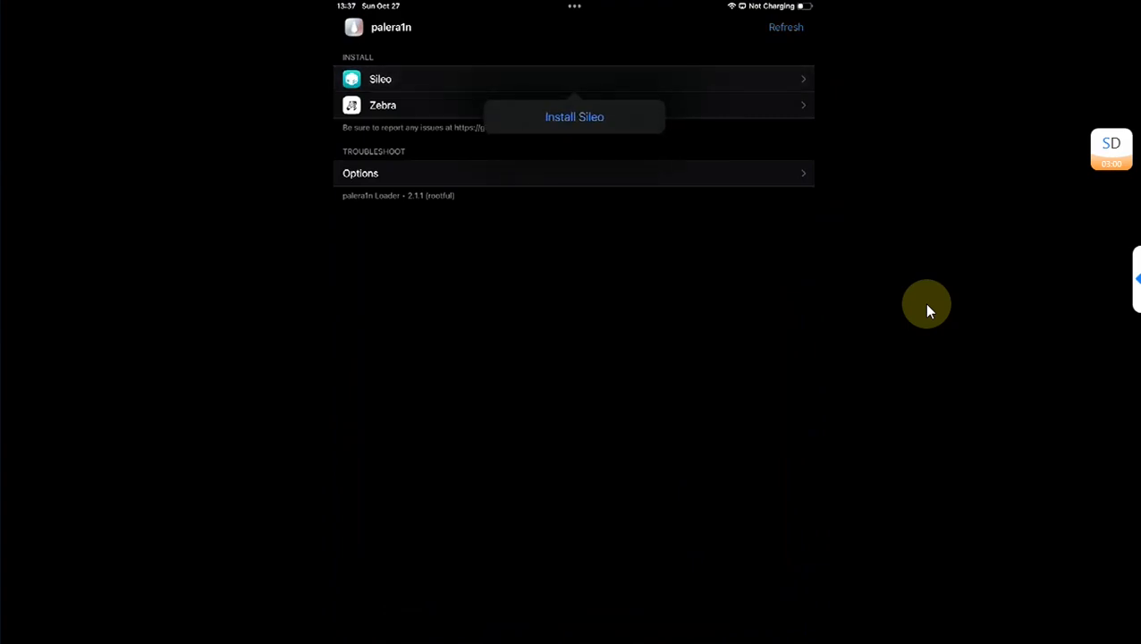
{"action": "left_click", "coordinate": [574, 116]}
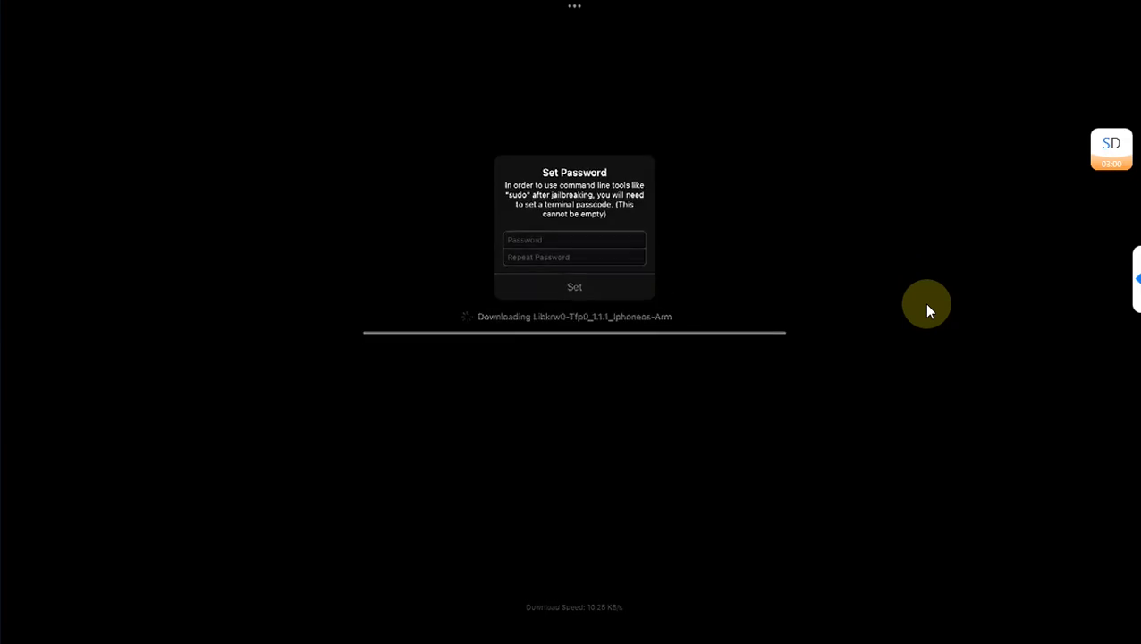
Enter and repeat the terminal password, then launch the newly installed Sileo.
{"action": "left_click", "coordinate": [575, 240]}
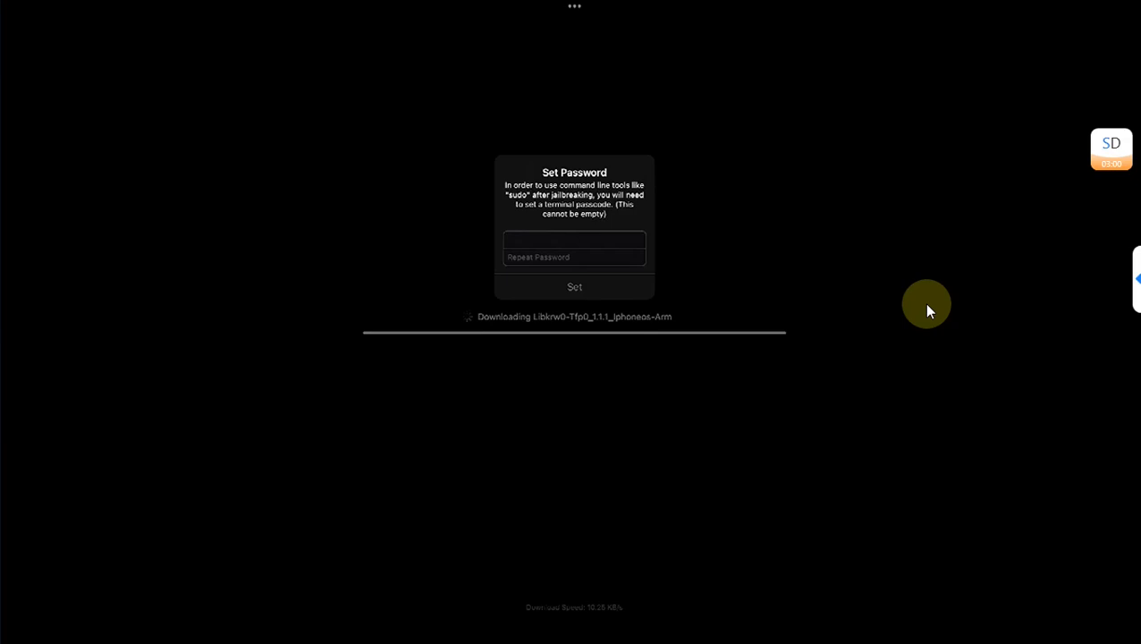
{"action": "left_click", "coordinate": [574, 287]}
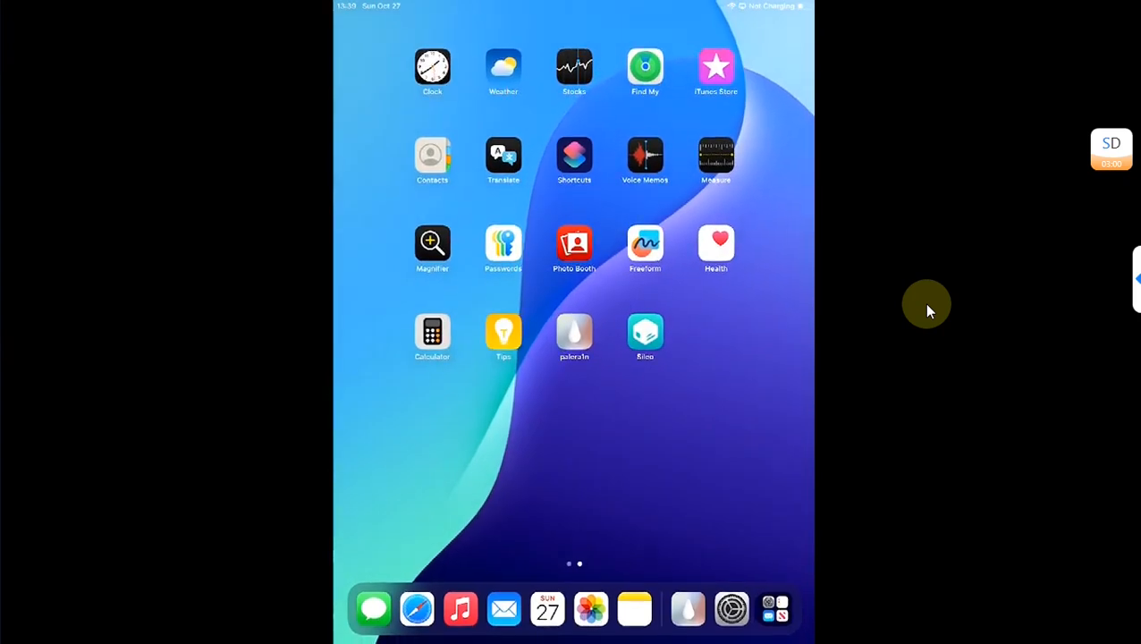
{"action": "left_click", "coordinate": [645, 331]}
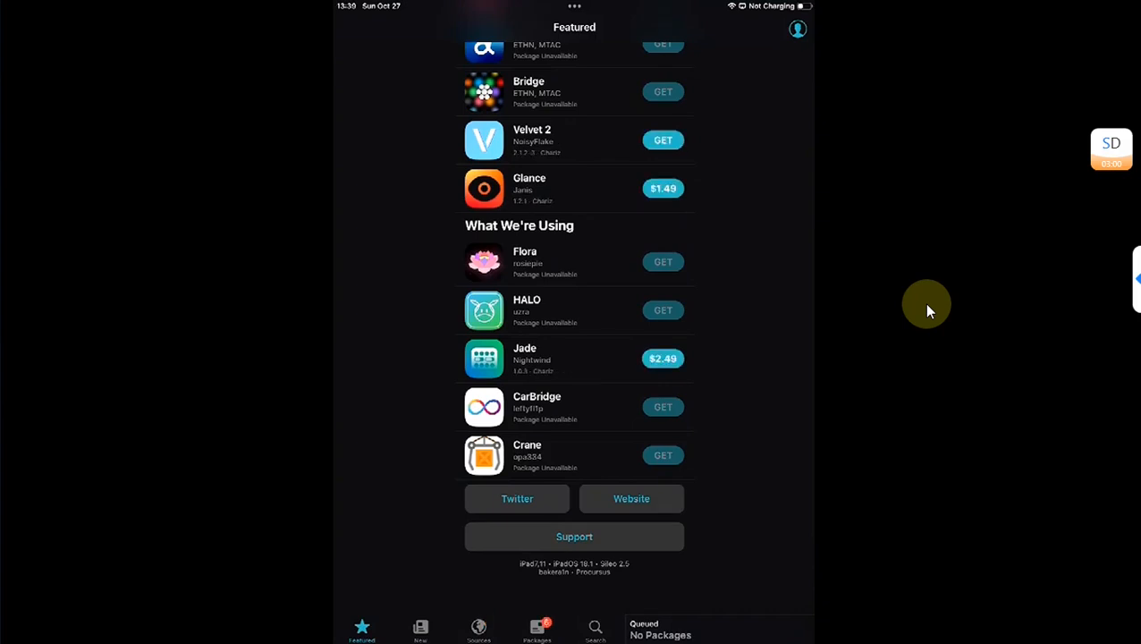
Upgrade all pending packages from Sileo's Packages tab and confirm the queue.
{"action": "left_click", "coordinate": [537, 628]}
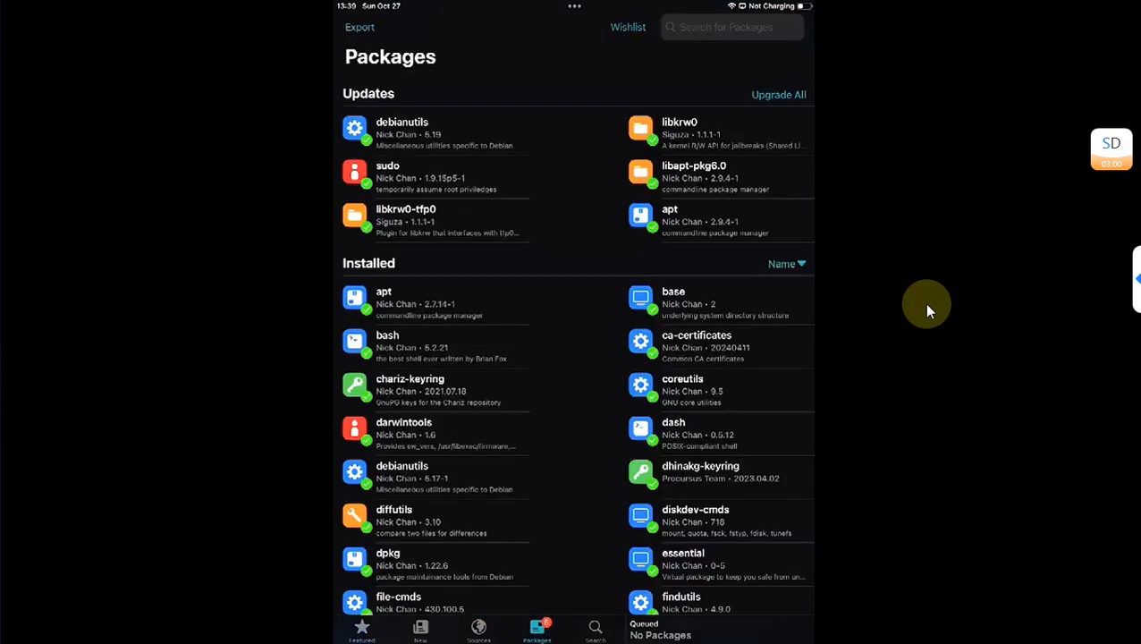
{"action": "left_click", "coordinate": [778, 94]}
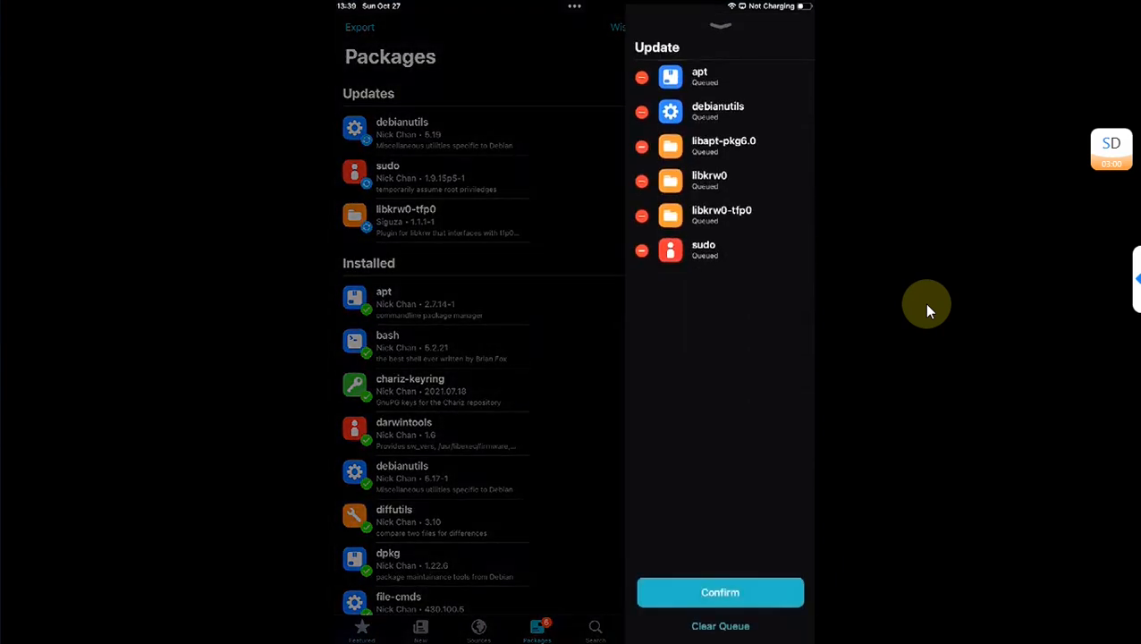
{"action": "left_click", "coordinate": [720, 592]}
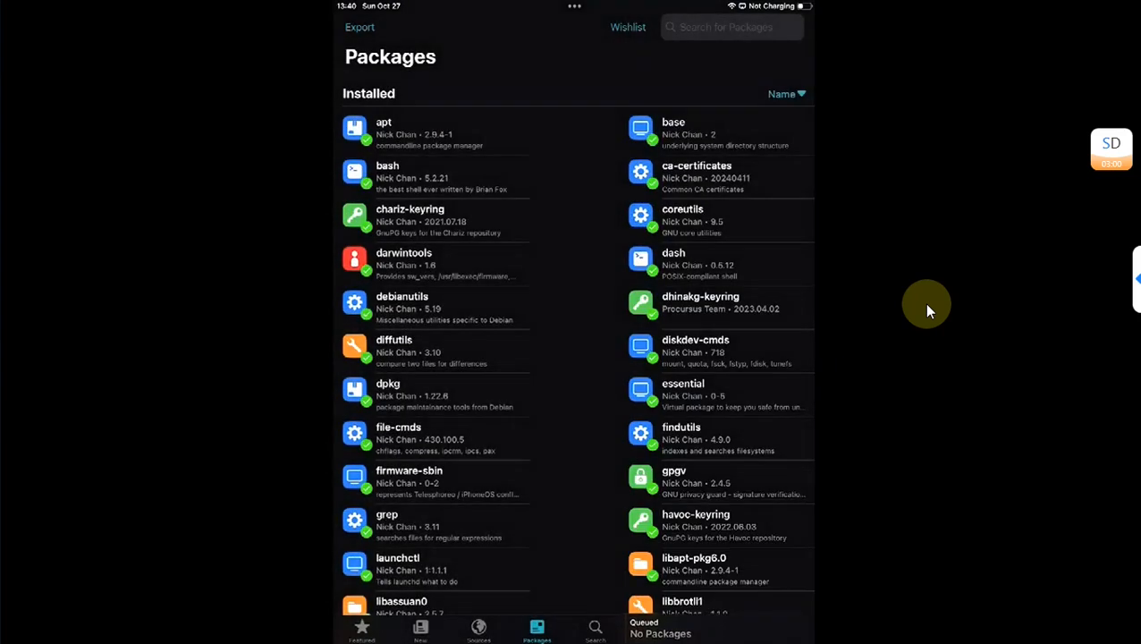
{"action": "left_click", "coordinate": [362, 629]}
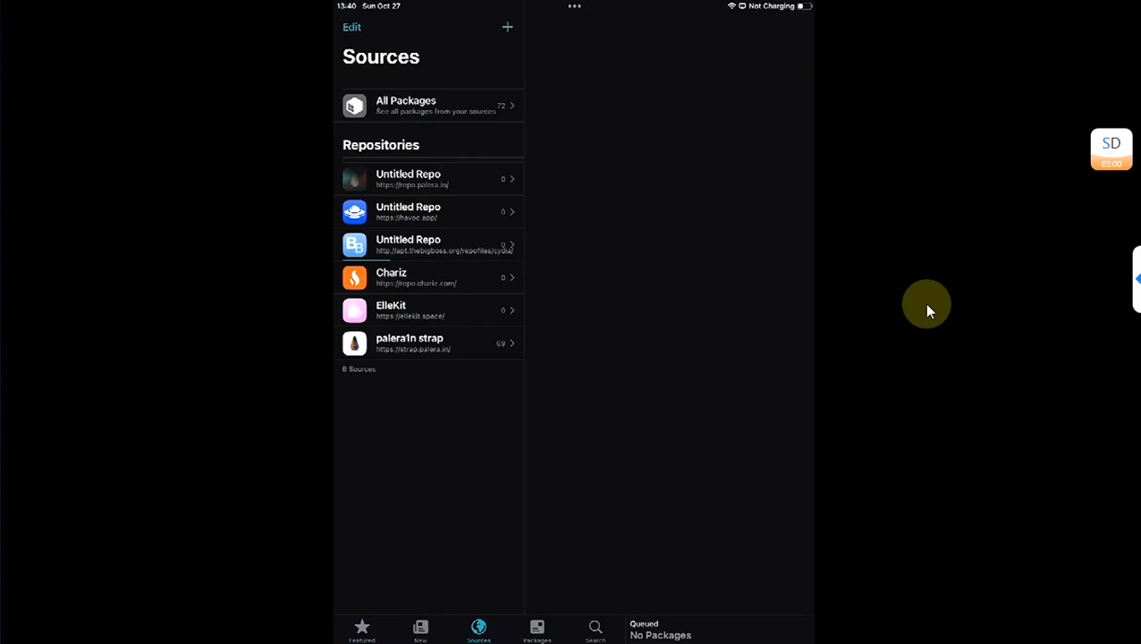
{"action": "mouse_move", "coordinate": [915, 300]}
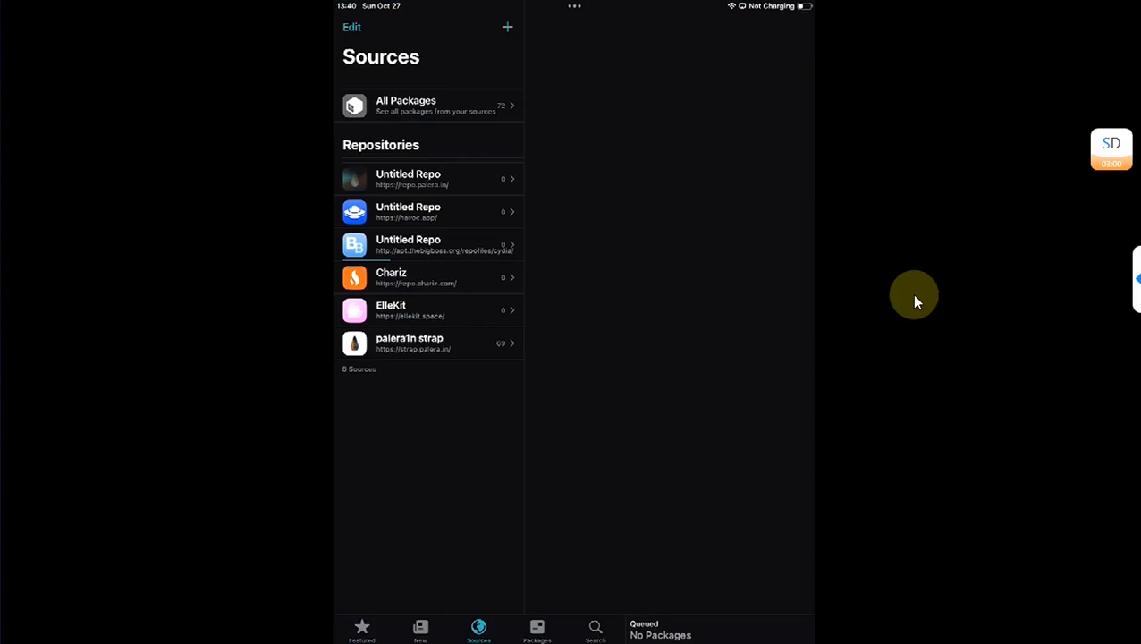
{"action": "mouse_move", "coordinate": [626, 380]}
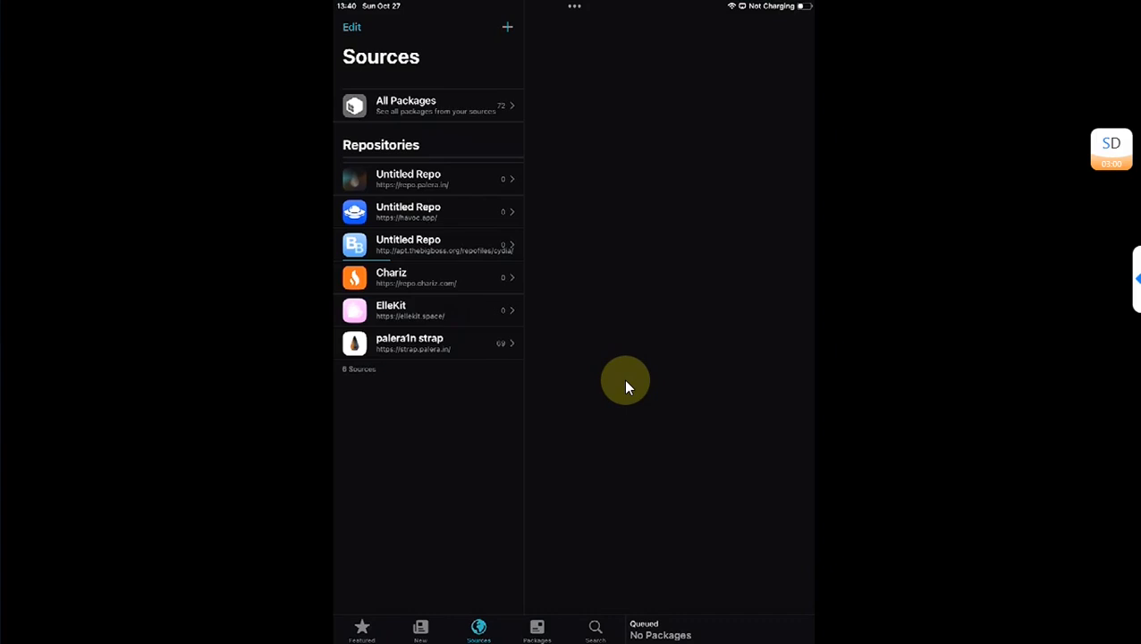
View the ElleKit package in the ElleKit repository, then return to the Home Screen.
{"action": "left_click", "coordinate": [408, 343]}
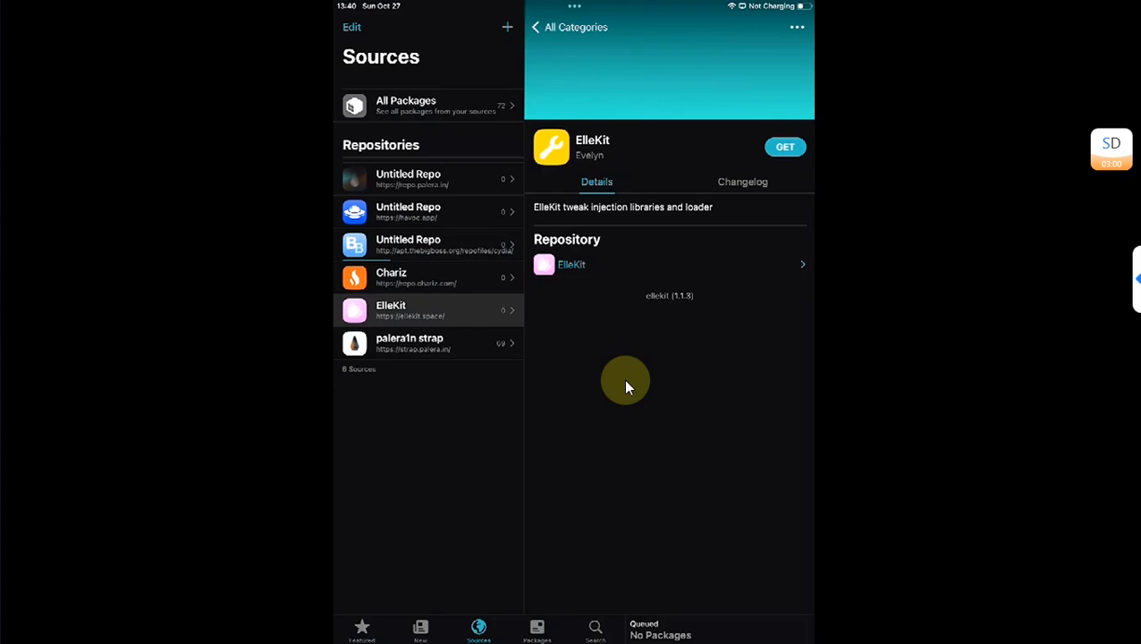
{"action": "left_click", "coordinate": [785, 147]}
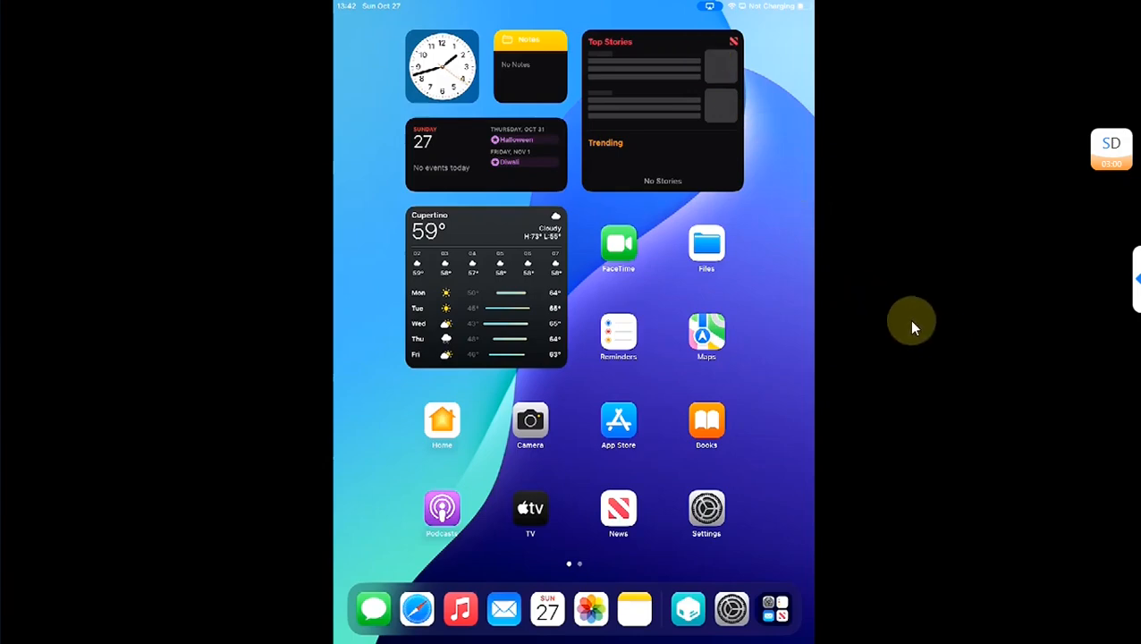
Reopen Sileo and install PreferenceLoader from the palera1n repository.
{"action": "scroll", "scroll_direction": "left", "scroll_amount": 3}
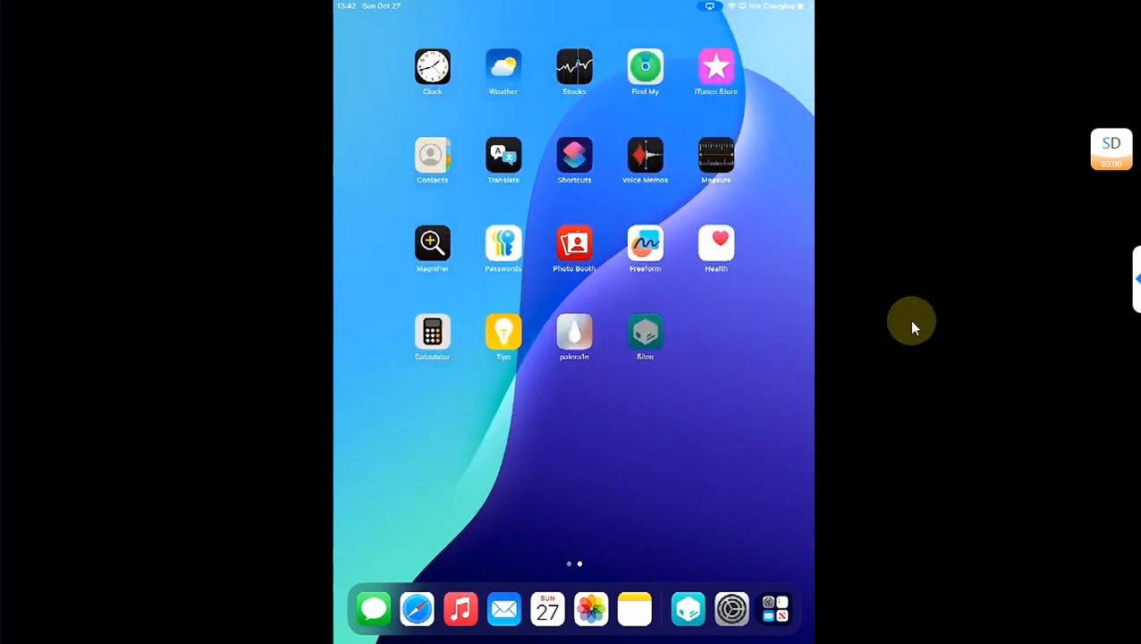
{"action": "left_click", "coordinate": [645, 331]}
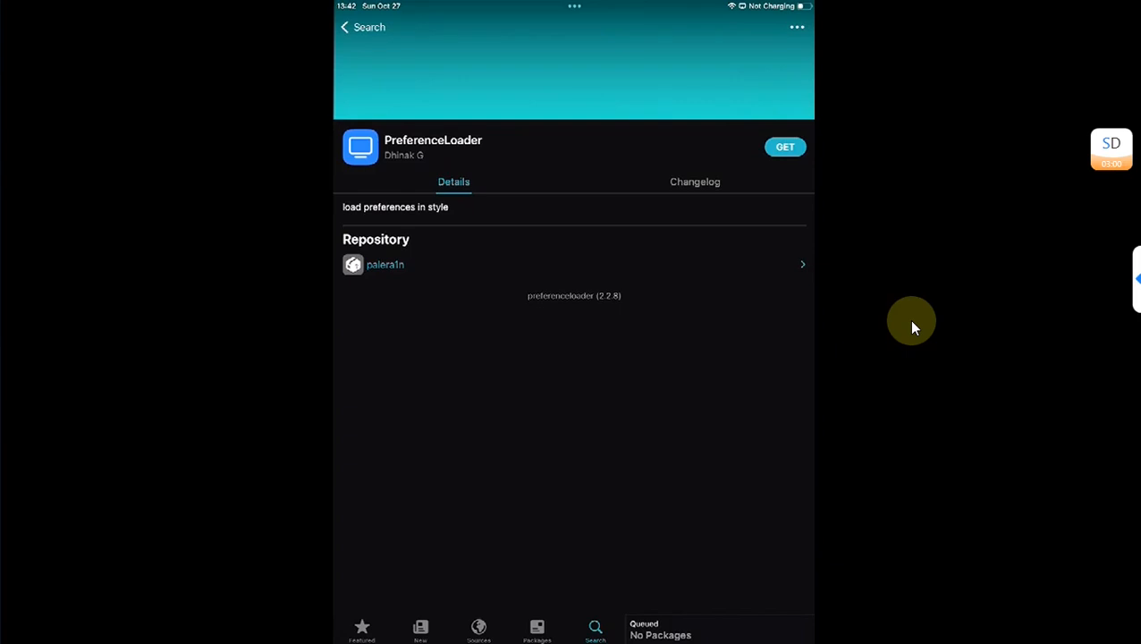
{"action": "left_click", "coordinate": [785, 147]}
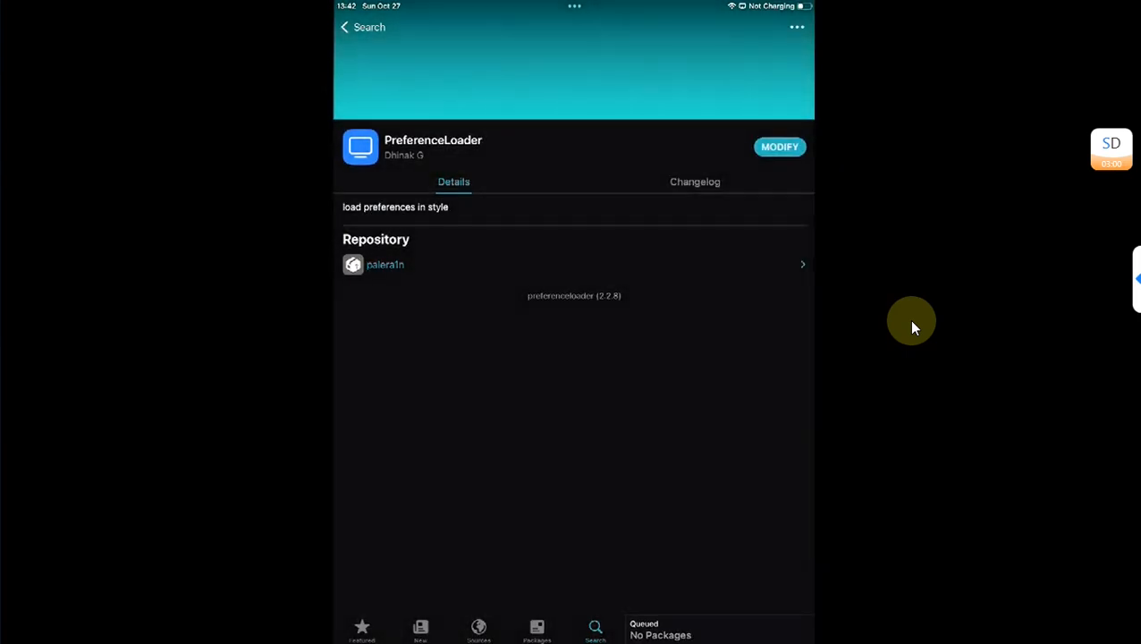
{"action": "left_click", "coordinate": [362, 626]}
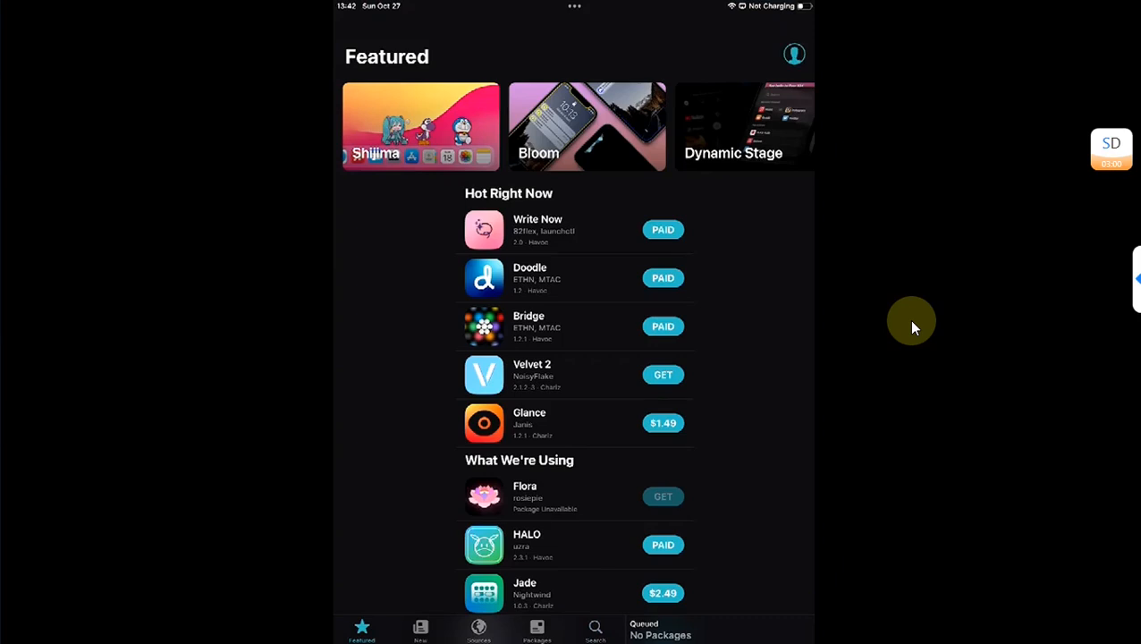
{"action": "mouse_move", "coordinate": [904, 387]}
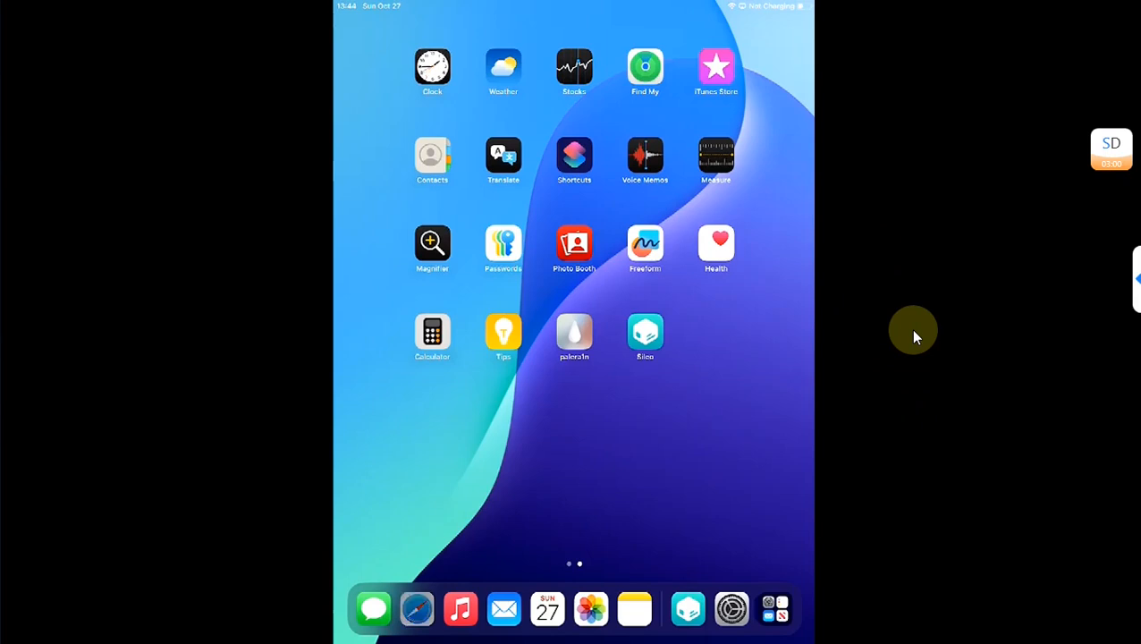
Download the Cydia 1.1.36 .deb archive from MediaFire in Safari.
{"action": "left_click", "coordinate": [415, 609]}
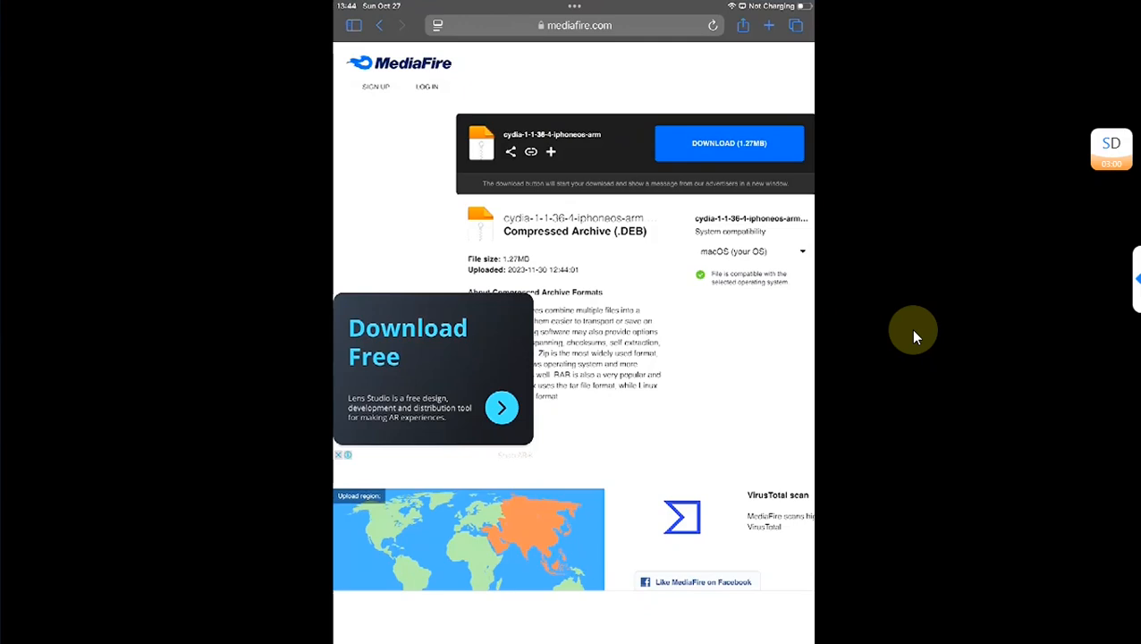
{"action": "left_click", "coordinate": [729, 143]}
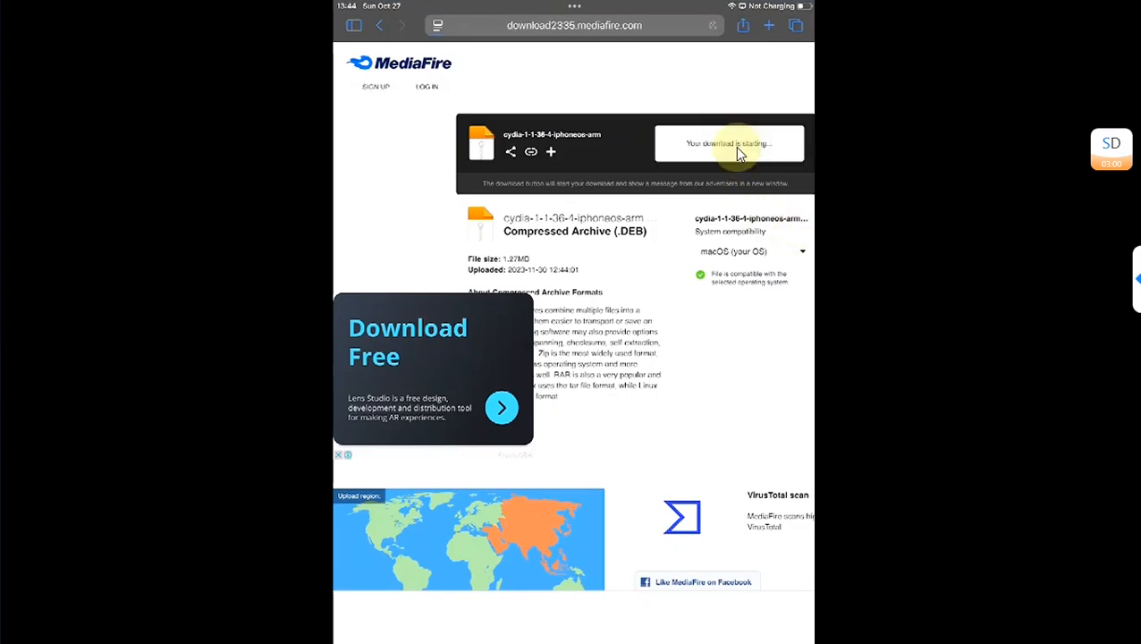
{"action": "left_click", "coordinate": [729, 144]}
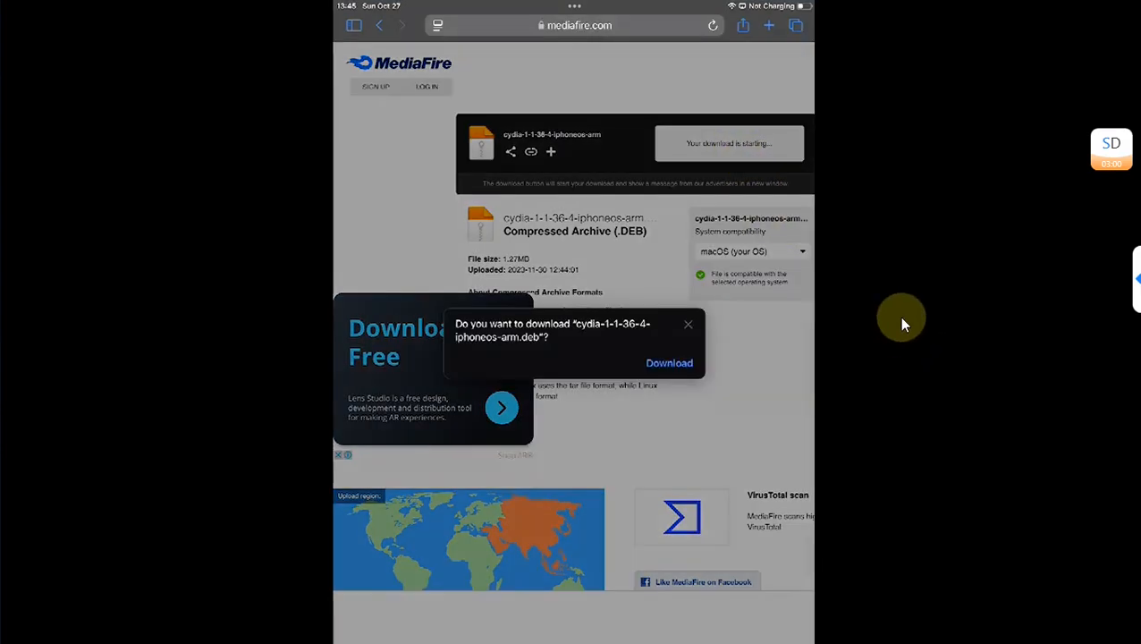
{"action": "left_click", "coordinate": [669, 363]}
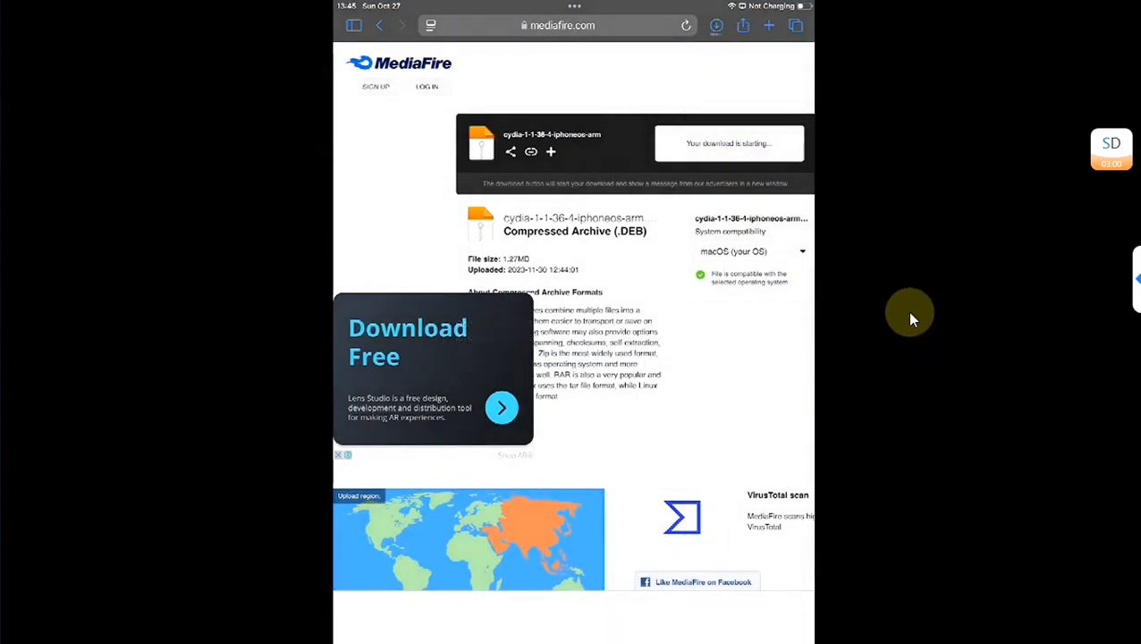
Open the downloaded Cydia file from Downloads and share it to Sileo.
{"action": "left_click", "coordinate": [717, 25]}
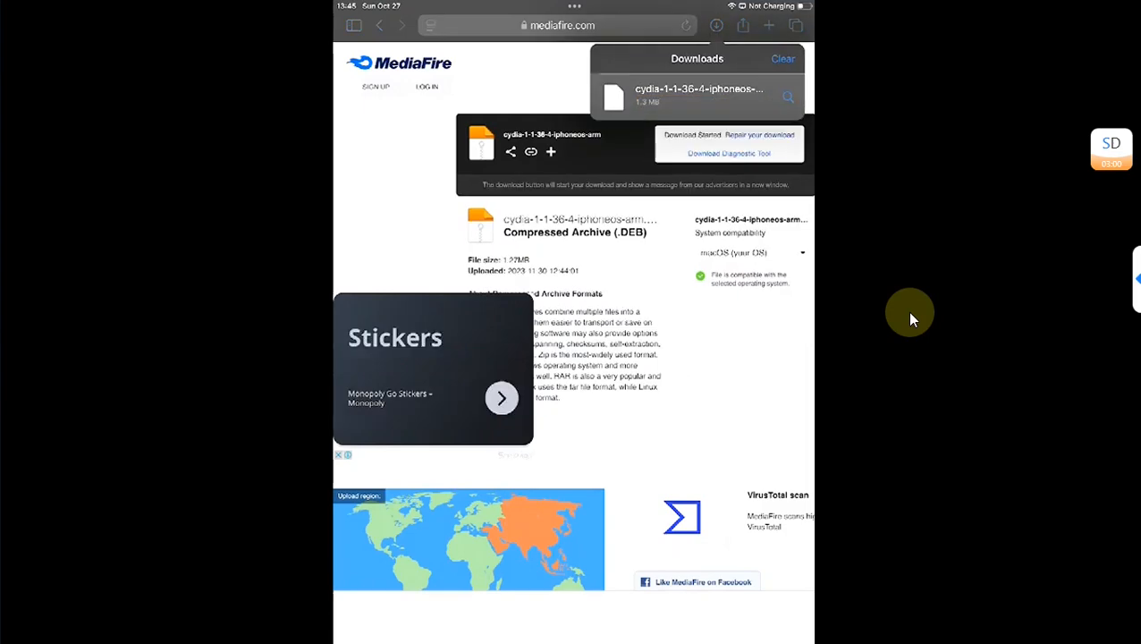
{"action": "left_click", "coordinate": [699, 94]}
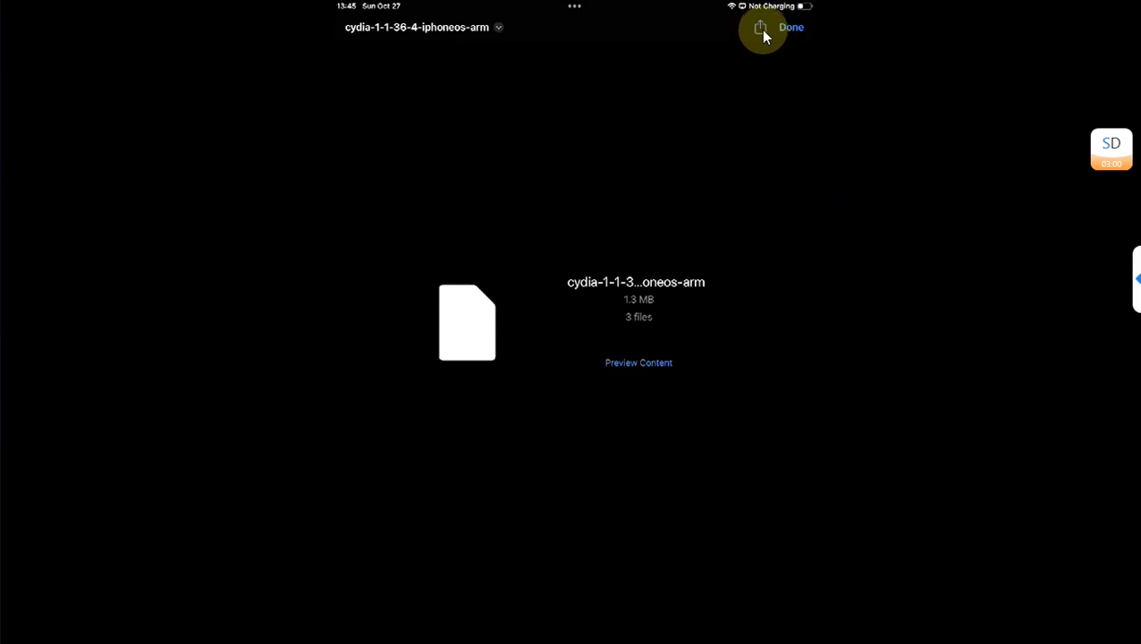
{"action": "left_click", "coordinate": [759, 27]}
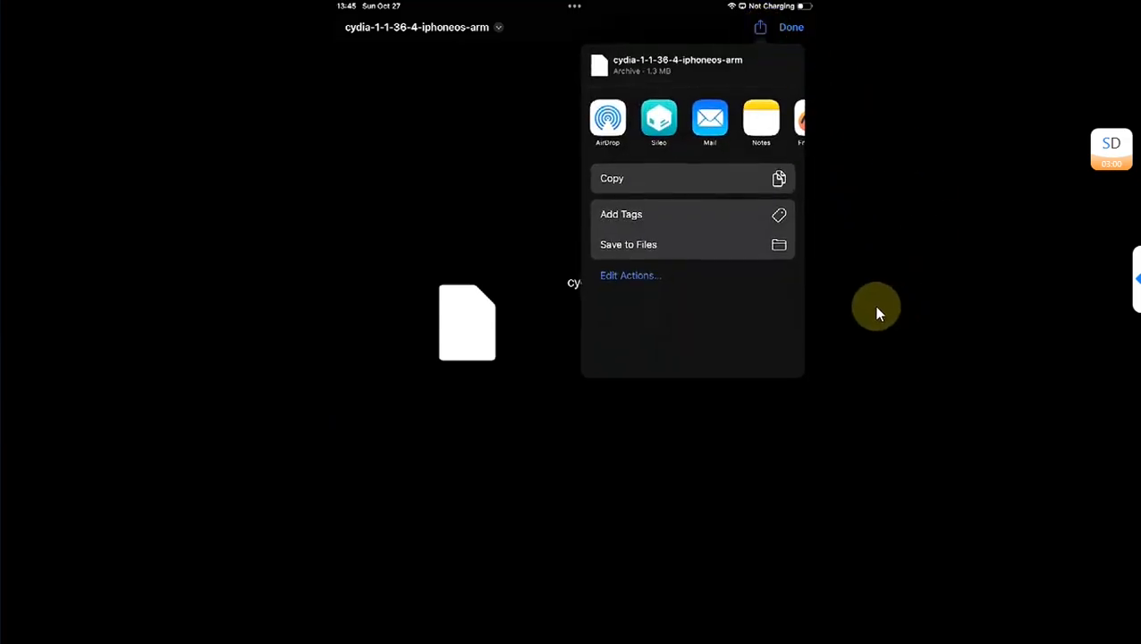
{"action": "mouse_move", "coordinate": [659, 119]}
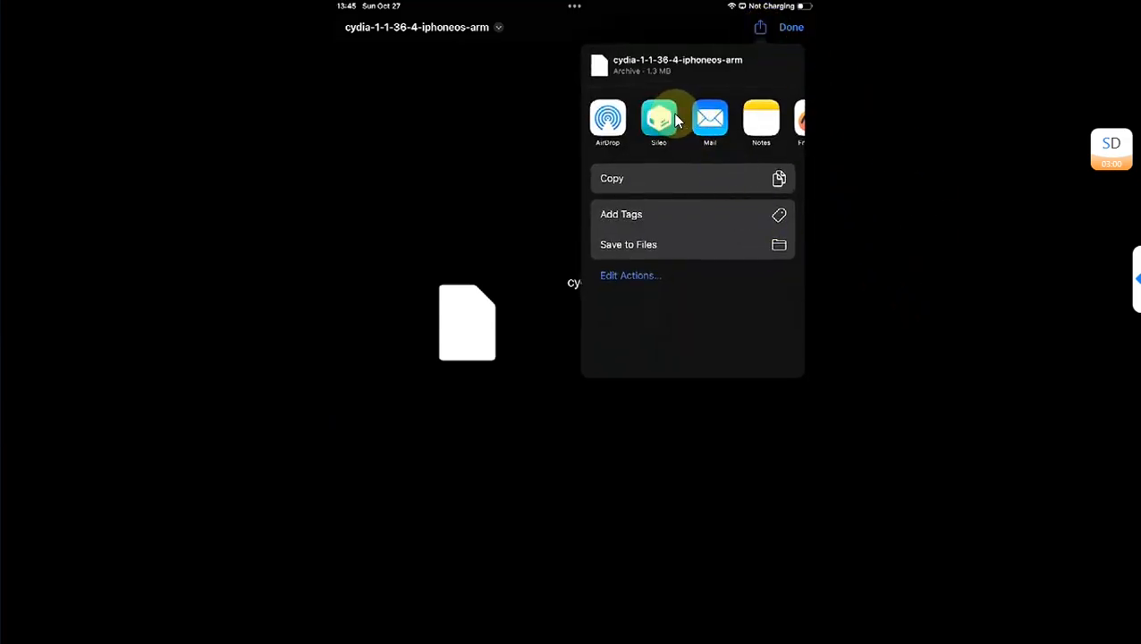
{"action": "left_click", "coordinate": [659, 119]}
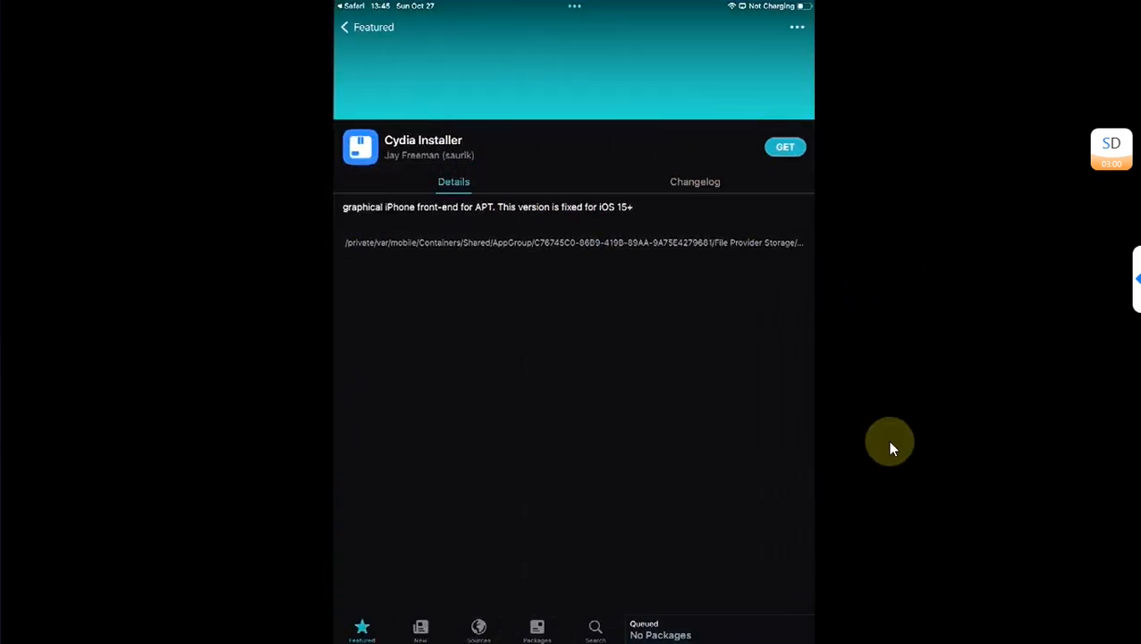
{"action": "mouse_move", "coordinate": [883, 369]}
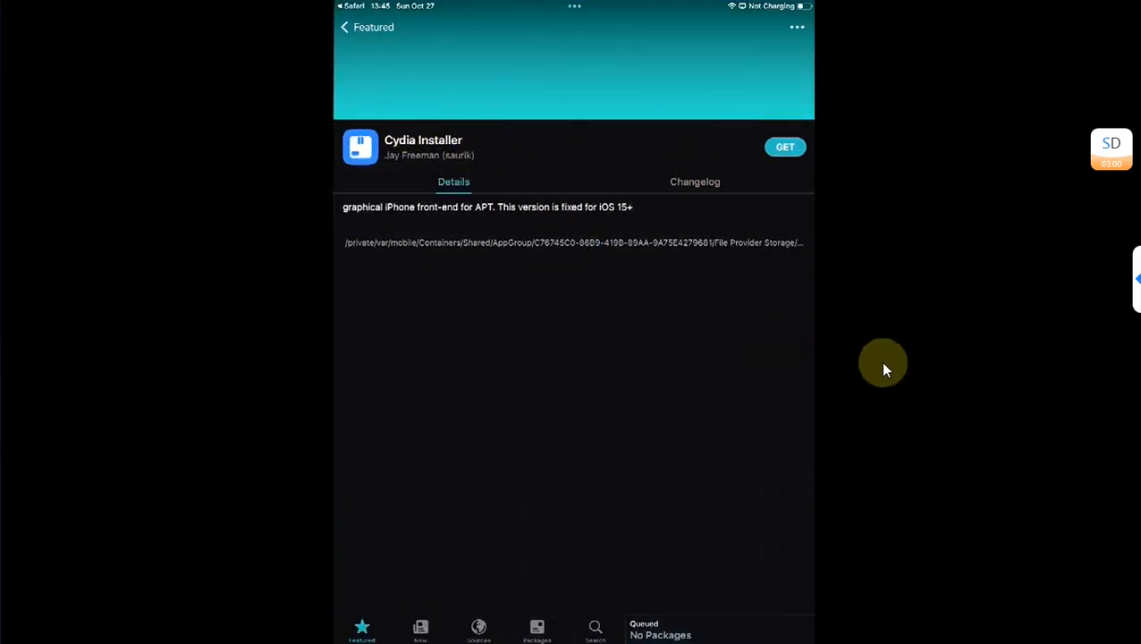
Install Cydia Installer with bzip2, gzip, xz-utils and zstd, then launch Cydia.
{"action": "left_click", "coordinate": [785, 146]}
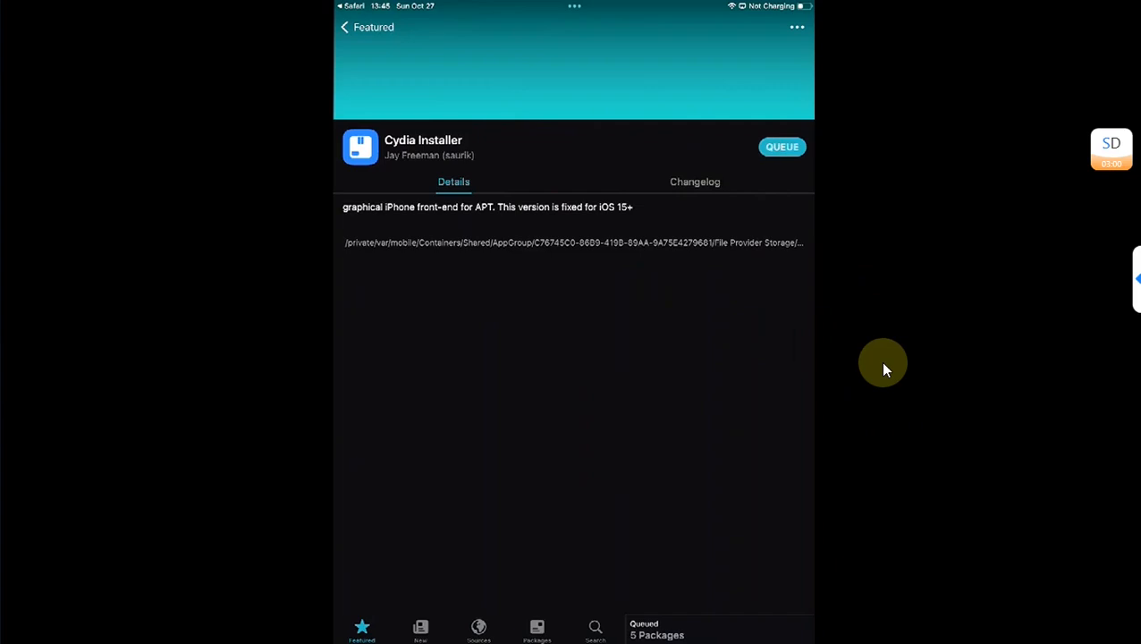
{"action": "left_click", "coordinate": [657, 629]}
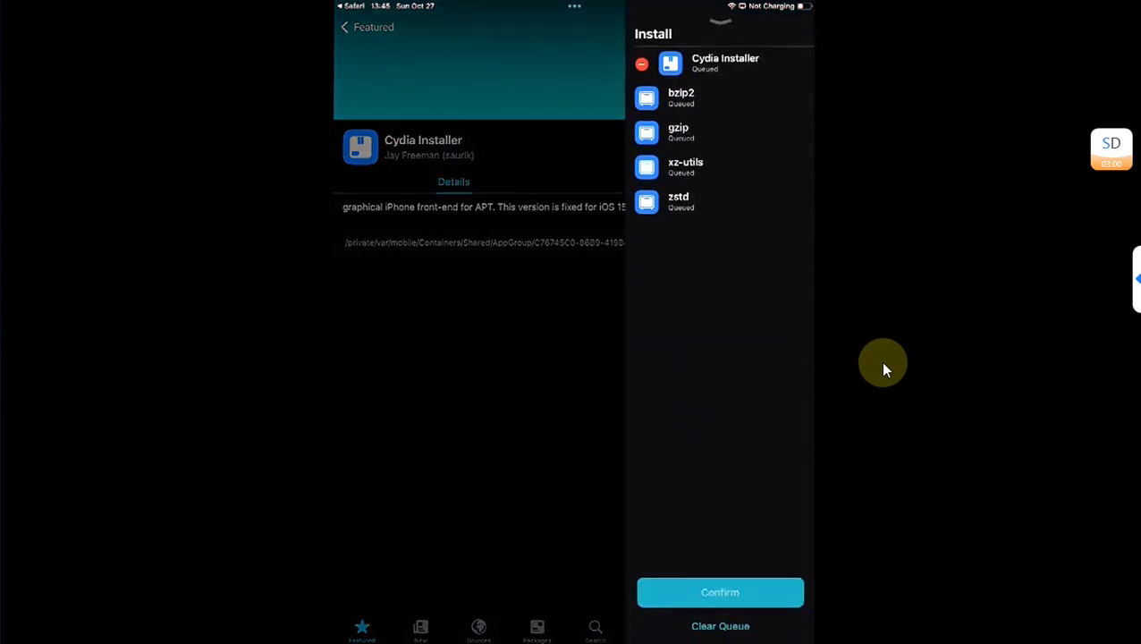
{"action": "left_click", "coordinate": [721, 592]}
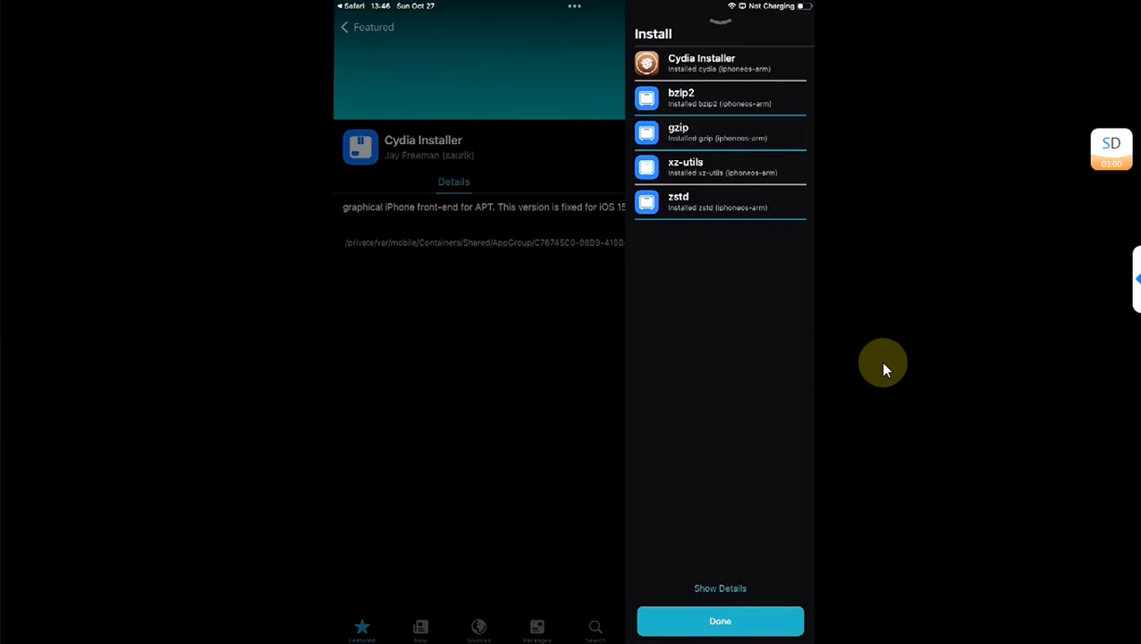
{"action": "left_click", "coordinate": [720, 621]}
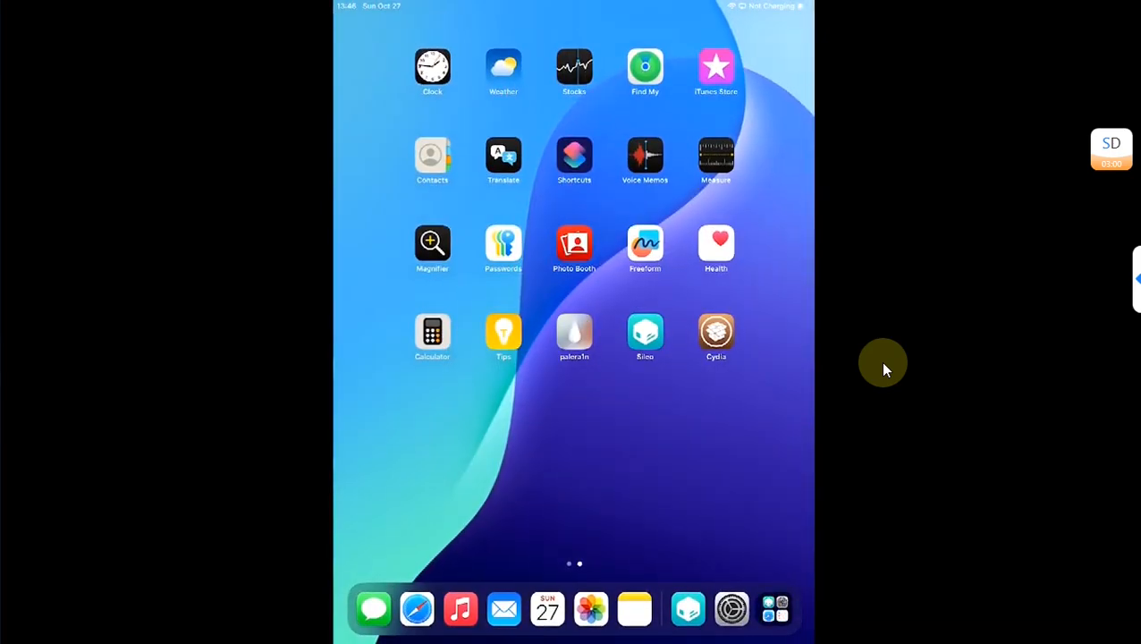
{"action": "left_click", "coordinate": [717, 332]}
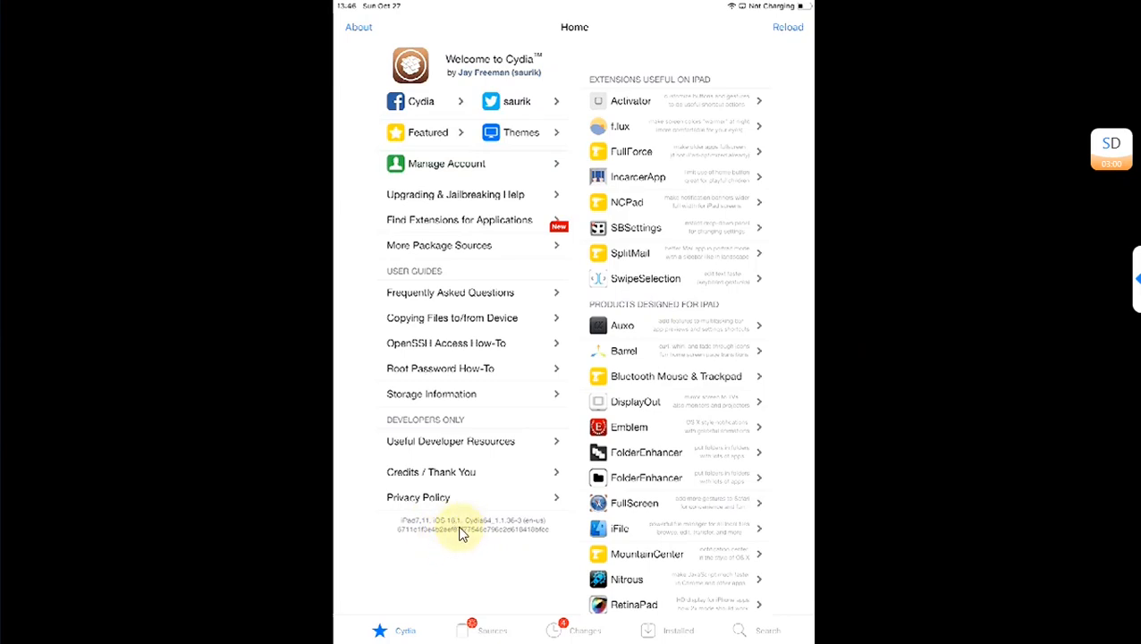
{"action": "mouse_move", "coordinate": [863, 357]}
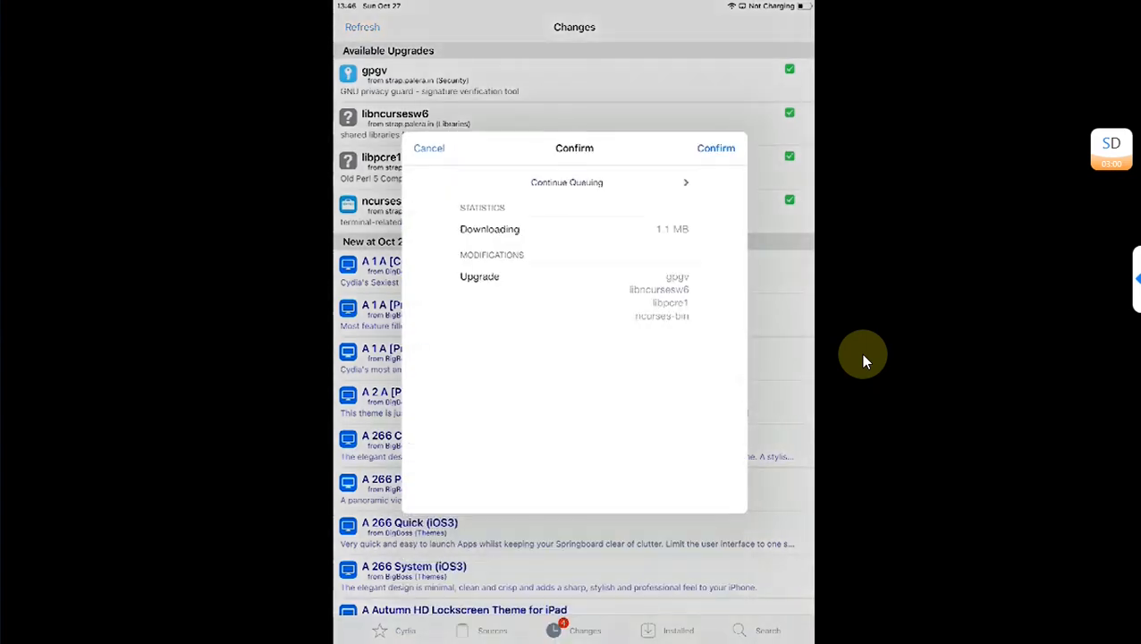
Confirm the gpgv, libncursesw6, libpcre1 and ncurses-bin upgrades and return to Cydia.
{"action": "left_click", "coordinate": [715, 148]}
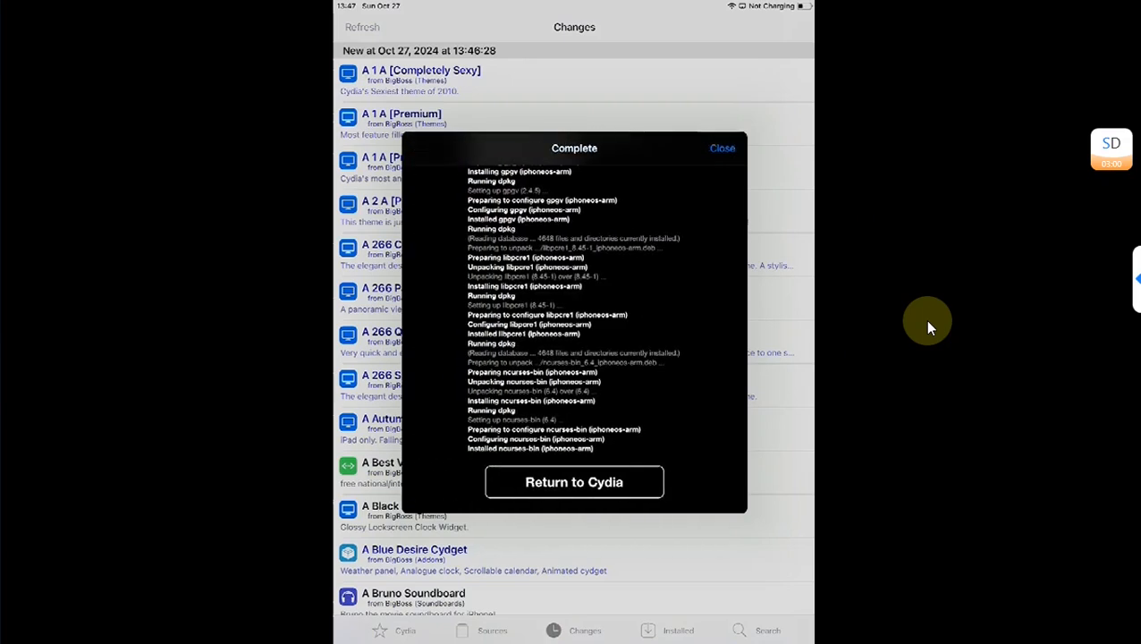
{"action": "mouse_move", "coordinate": [930, 375]}
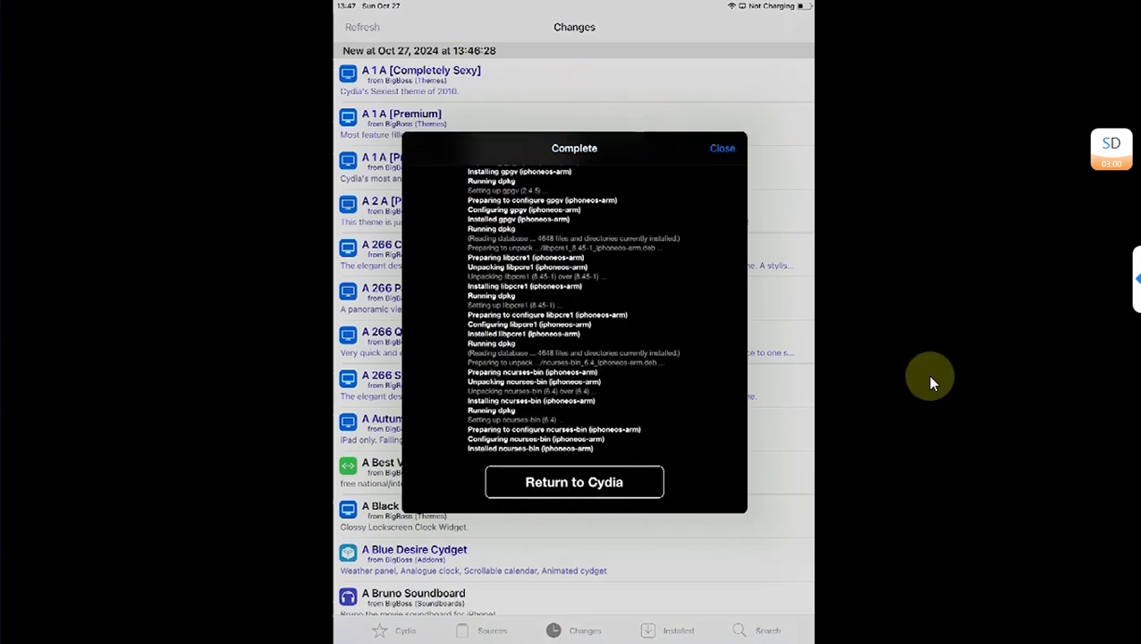
{"action": "left_click", "coordinate": [573, 482]}
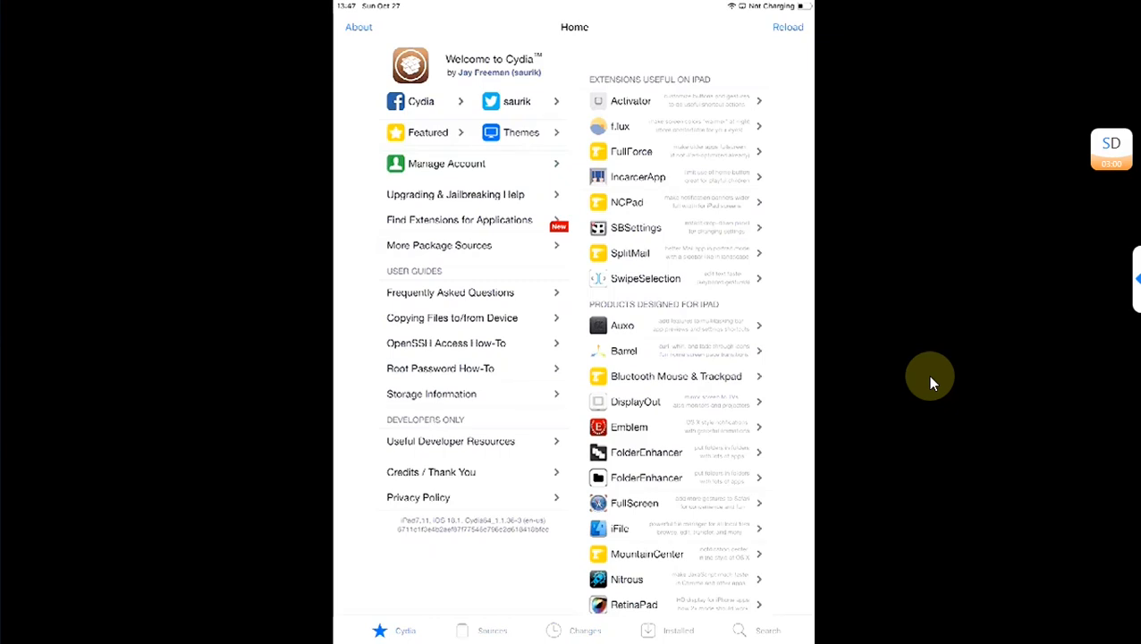
Search Cydia for TrollStore Lite and install it with ldid and libplist3.
{"action": "left_click", "coordinate": [766, 630]}
{"action": "type", "text": "Tro"}
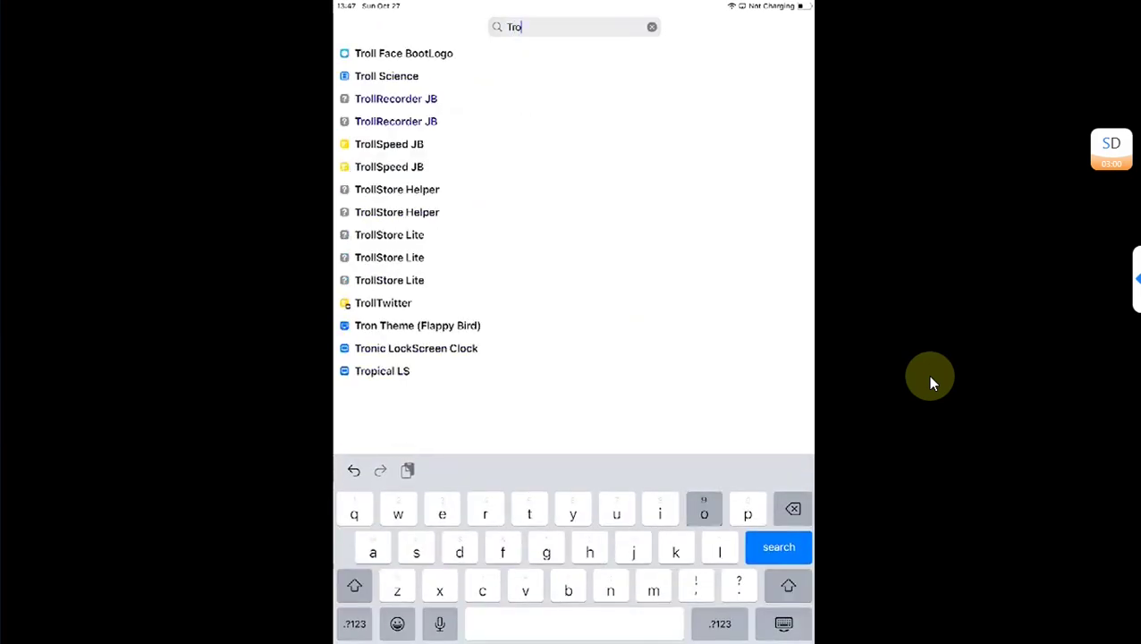
{"action": "left_click", "coordinate": [720, 548]}
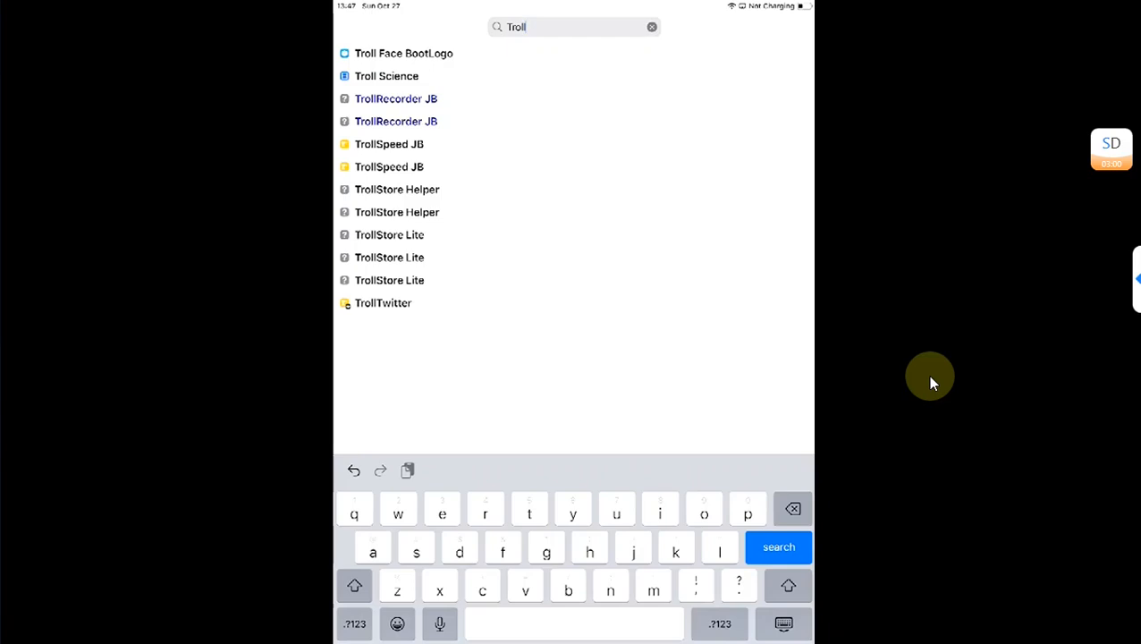
{"action": "mouse_move", "coordinate": [509, 240]}
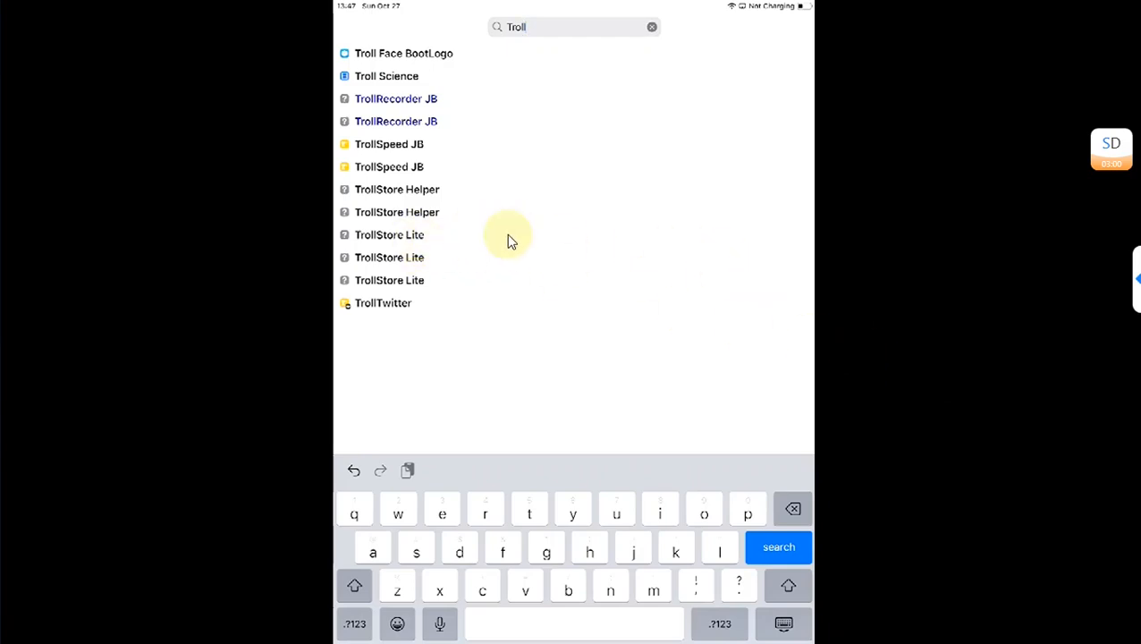
{"action": "mouse_move", "coordinate": [780, 319]}
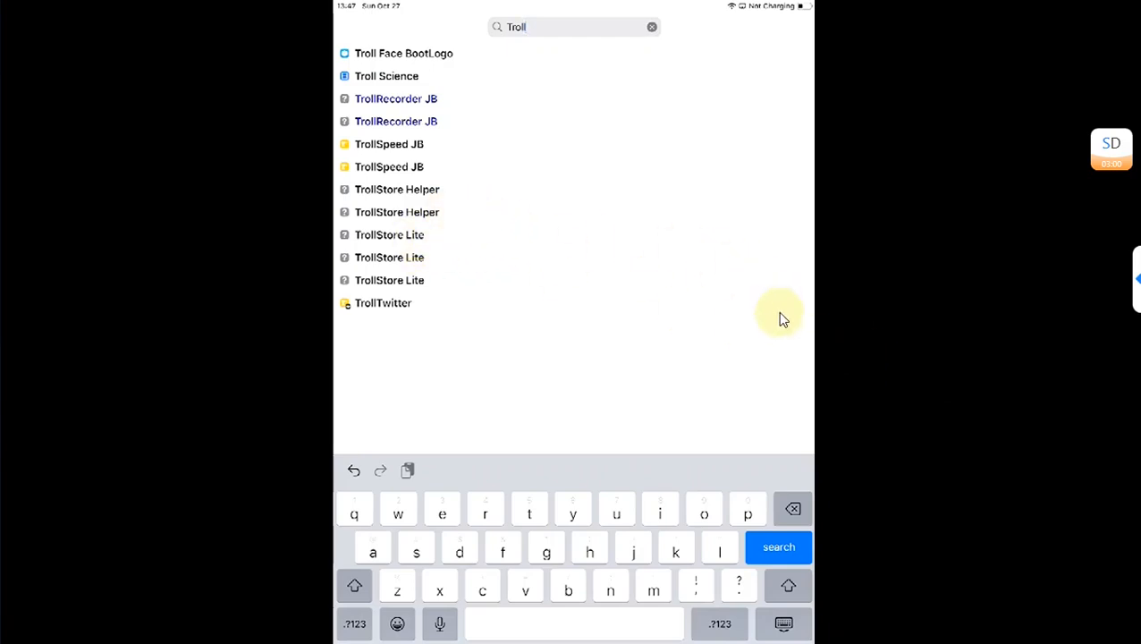
{"action": "mouse_move", "coordinate": [412, 246]}
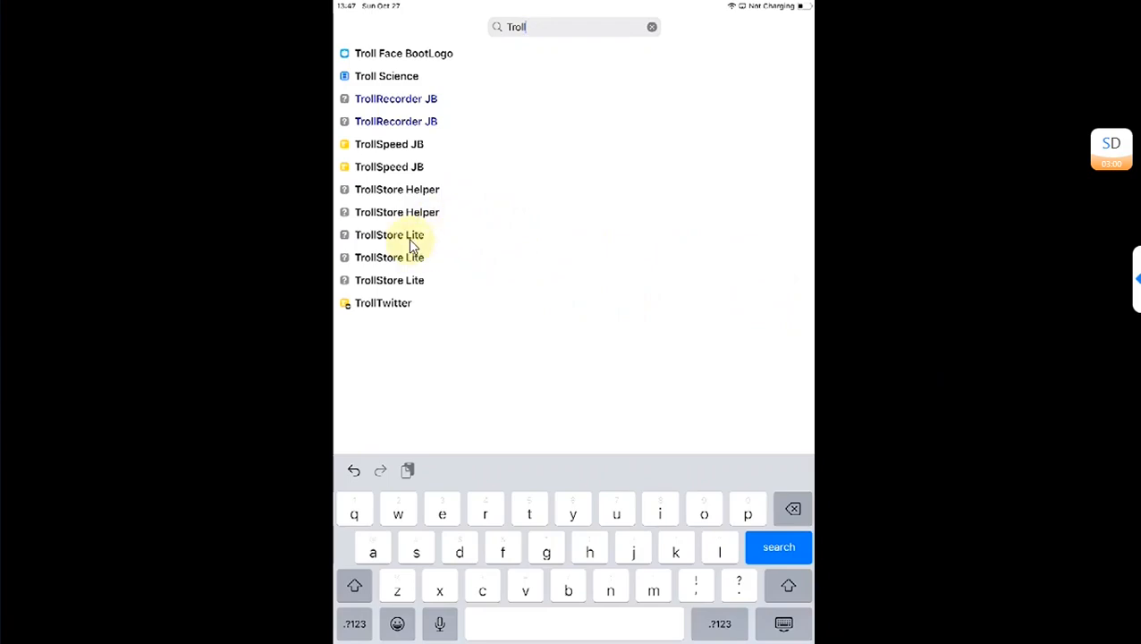
{"action": "mouse_move", "coordinate": [958, 361]}
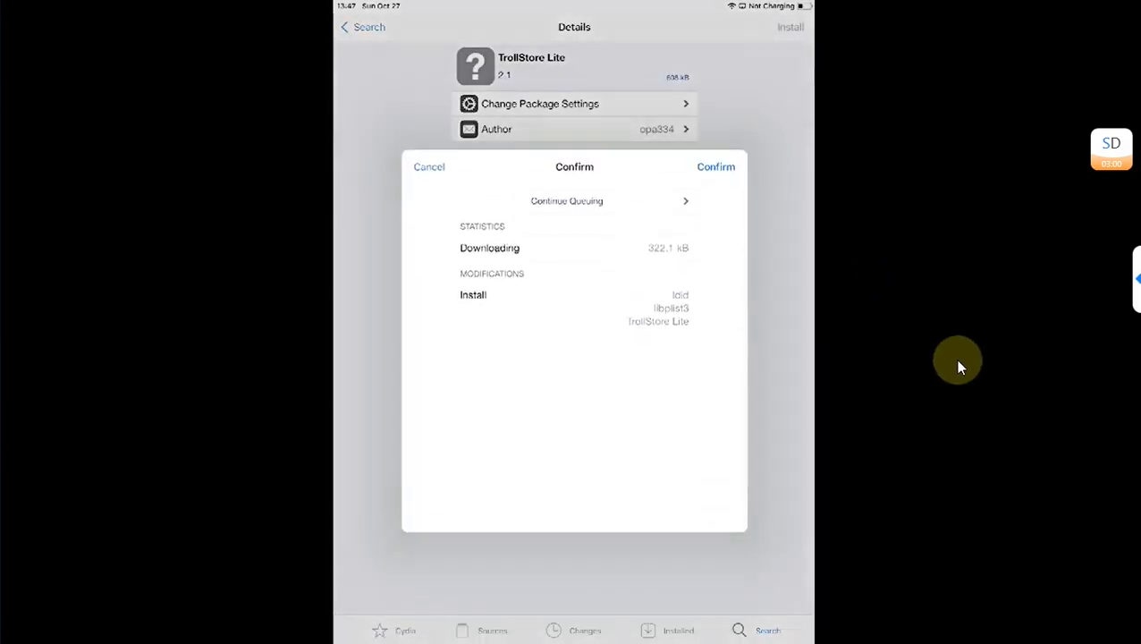
{"action": "left_click", "coordinate": [715, 166]}
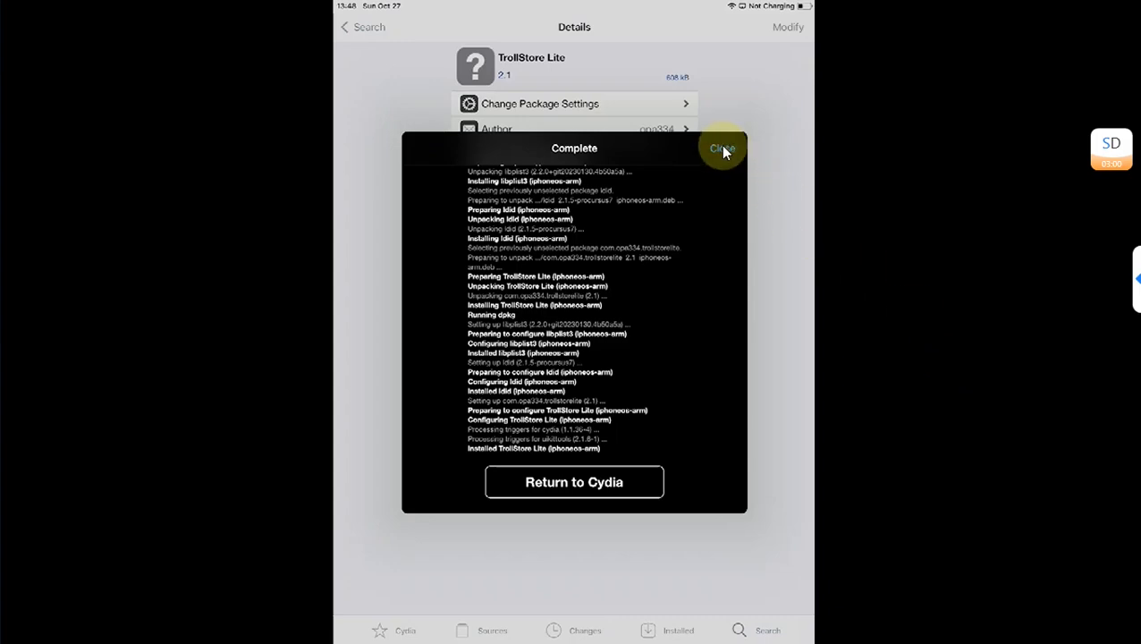
{"action": "left_click", "coordinate": [723, 149]}
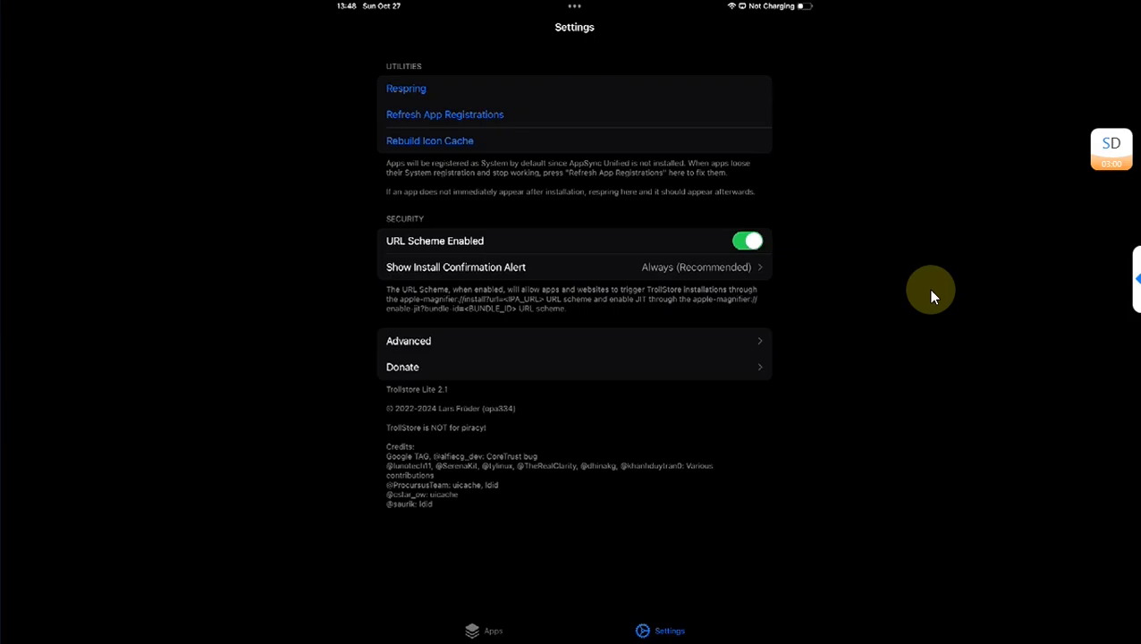
Exit TrollStore Lite to the iPad's Home Screen.
{"action": "left_click", "coordinate": [493, 631]}
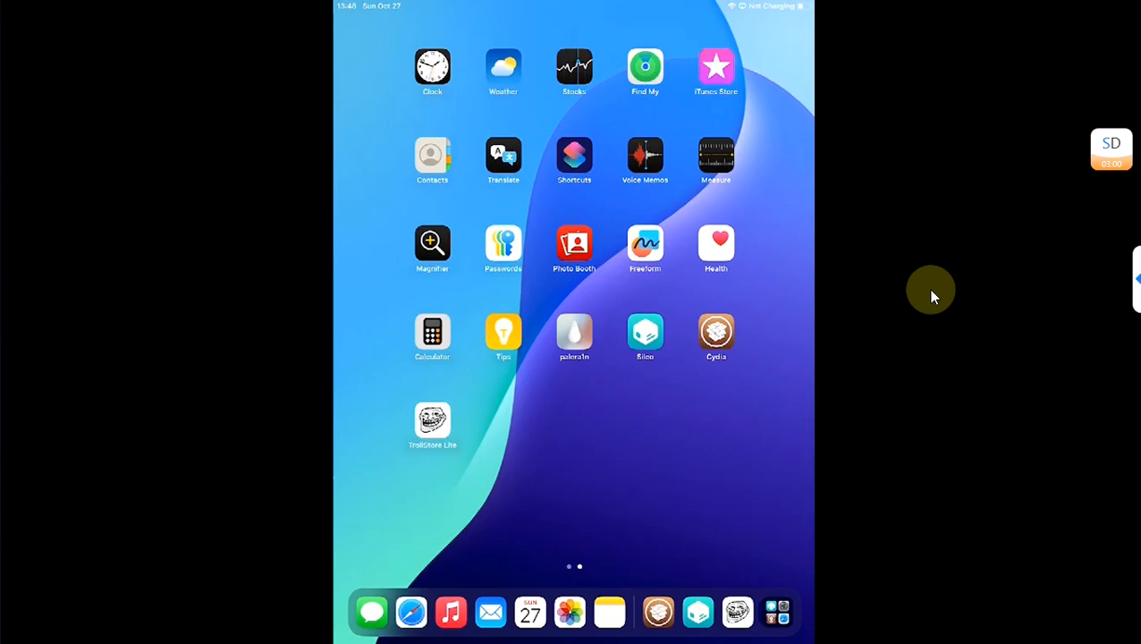
{"action": "mouse_move", "coordinate": [906, 283]}
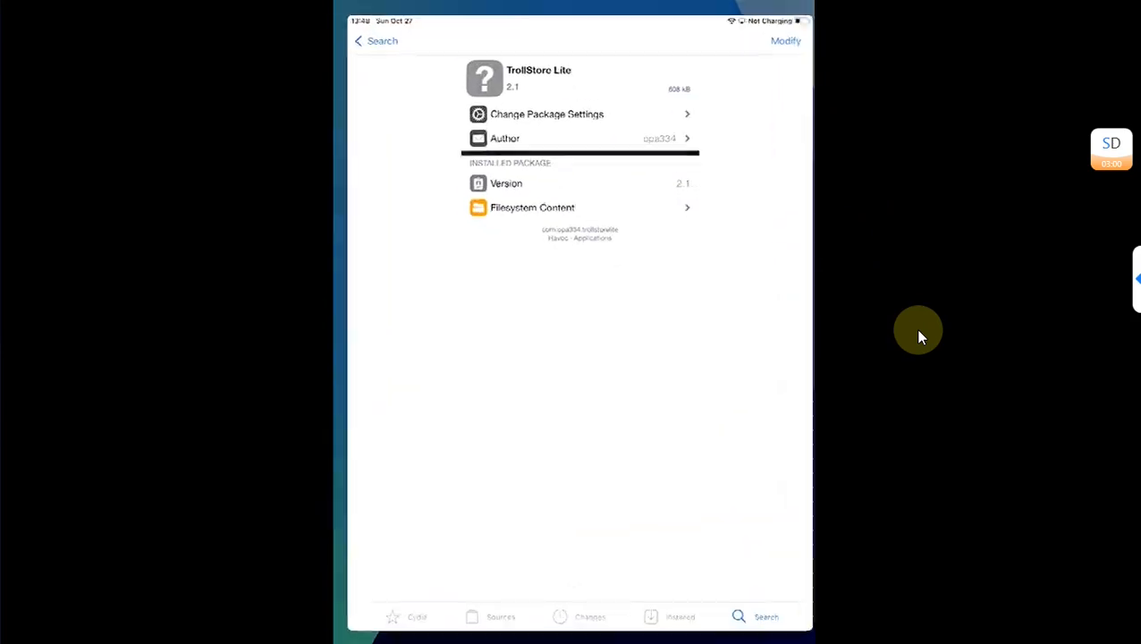
Search Cydia for 'Am' and install the Ampere 1.4 tweak, dismissing the finished install log.
{"action": "left_click", "coordinate": [375, 40]}
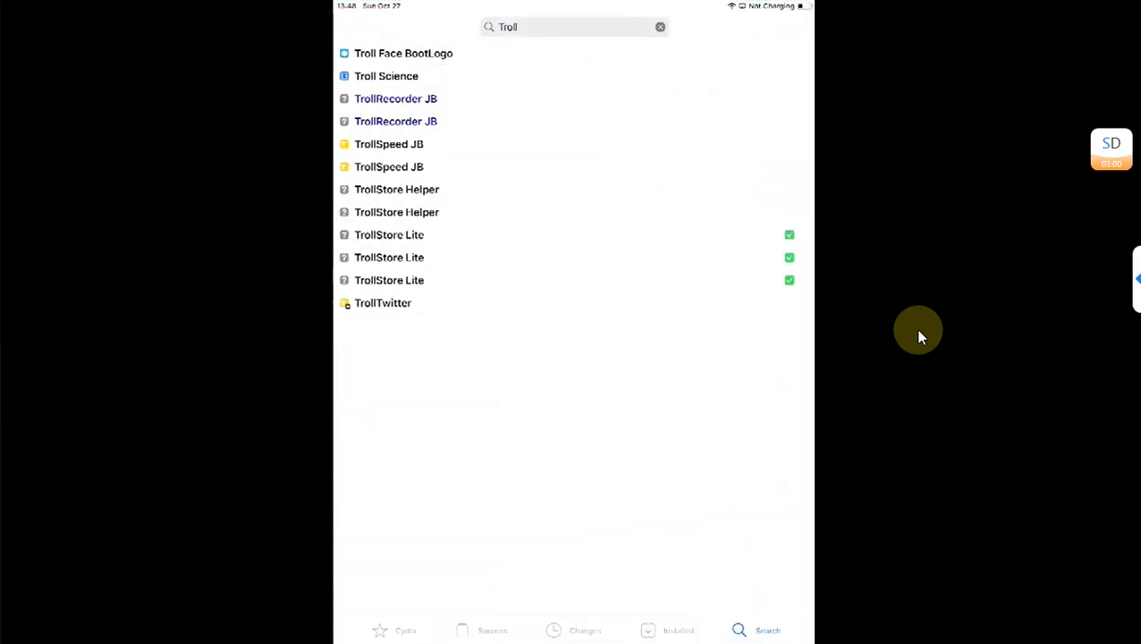
{"action": "left_click", "coordinate": [660, 27]}
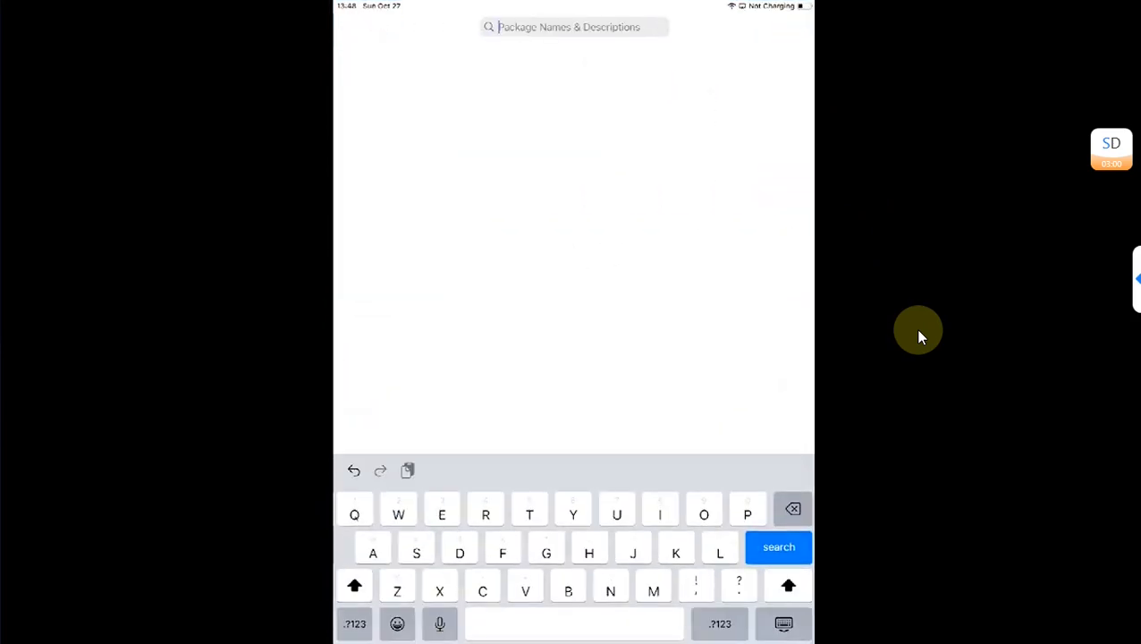
{"action": "type", "text": "Am"}
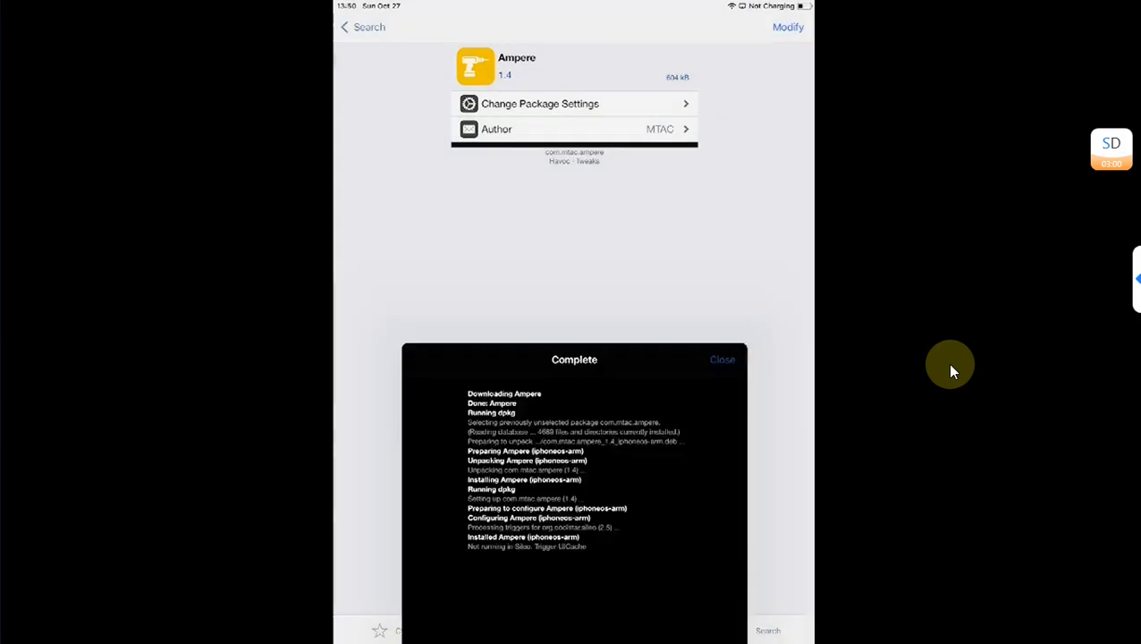
{"action": "left_click", "coordinate": [722, 359]}
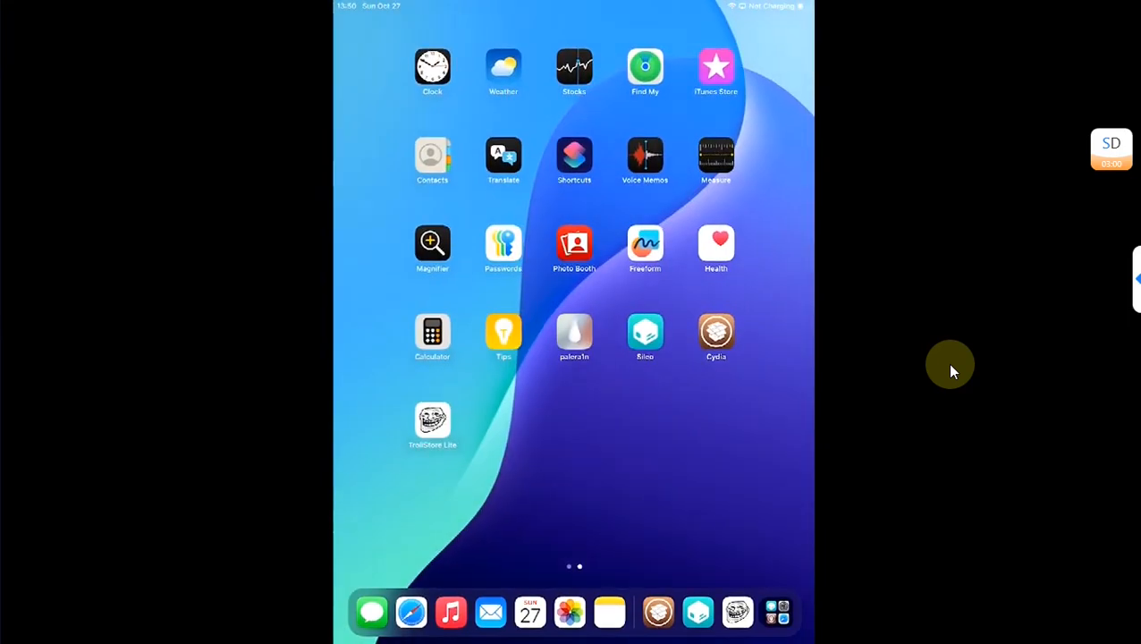
Restart SpringBoard from palera1n loader's utilities to activate Ampere.
{"action": "left_click", "coordinate": [574, 331]}
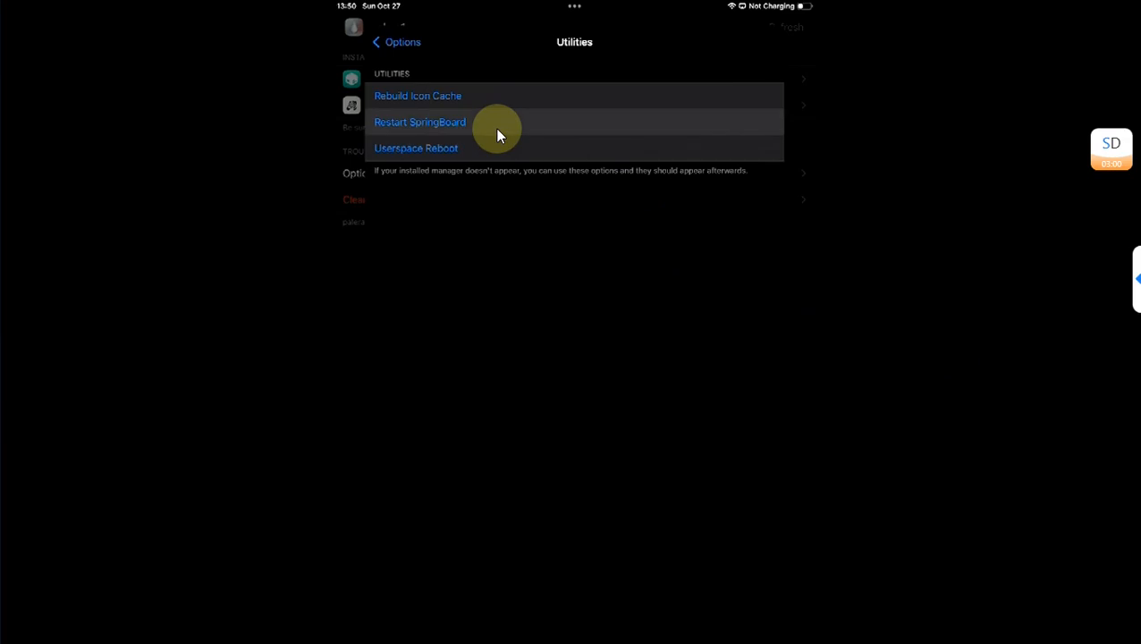
{"action": "left_click", "coordinate": [420, 121]}
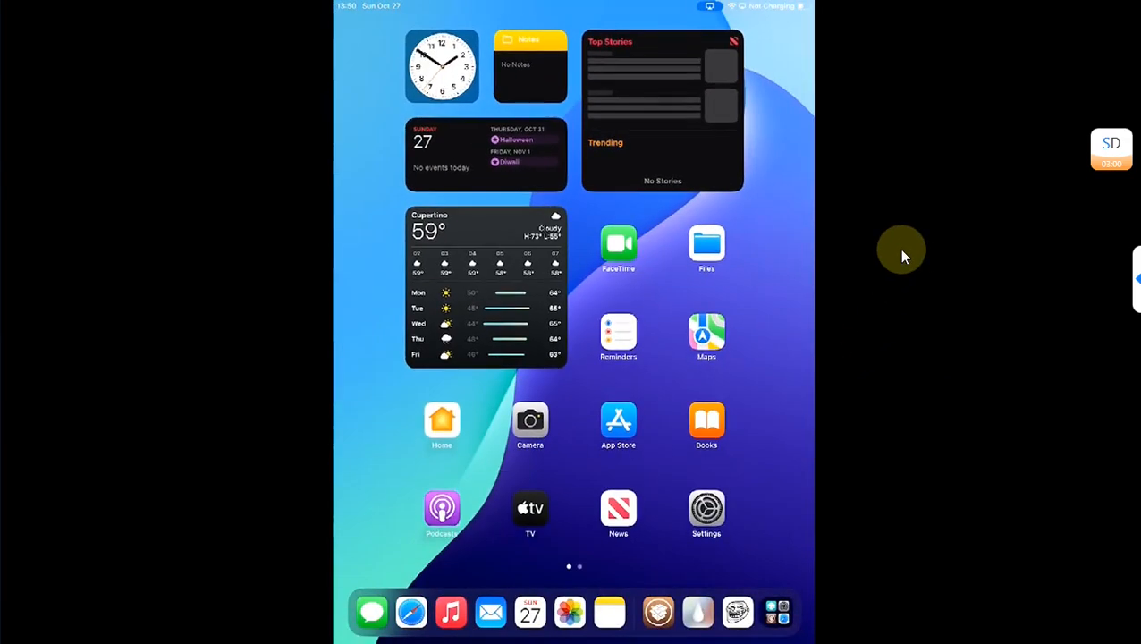
Open Ampere's preferences under Settings > General, review them, and return to General.
{"action": "left_click", "coordinate": [706, 508]}
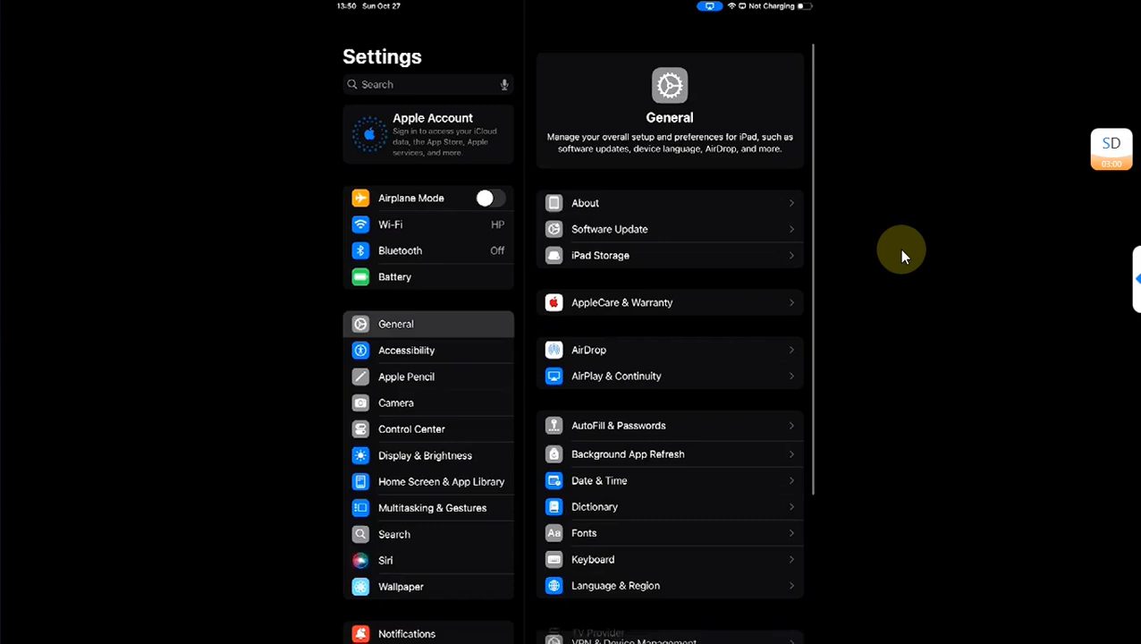
{"action": "scroll", "scroll_direction": "down", "scroll_amount": 3}
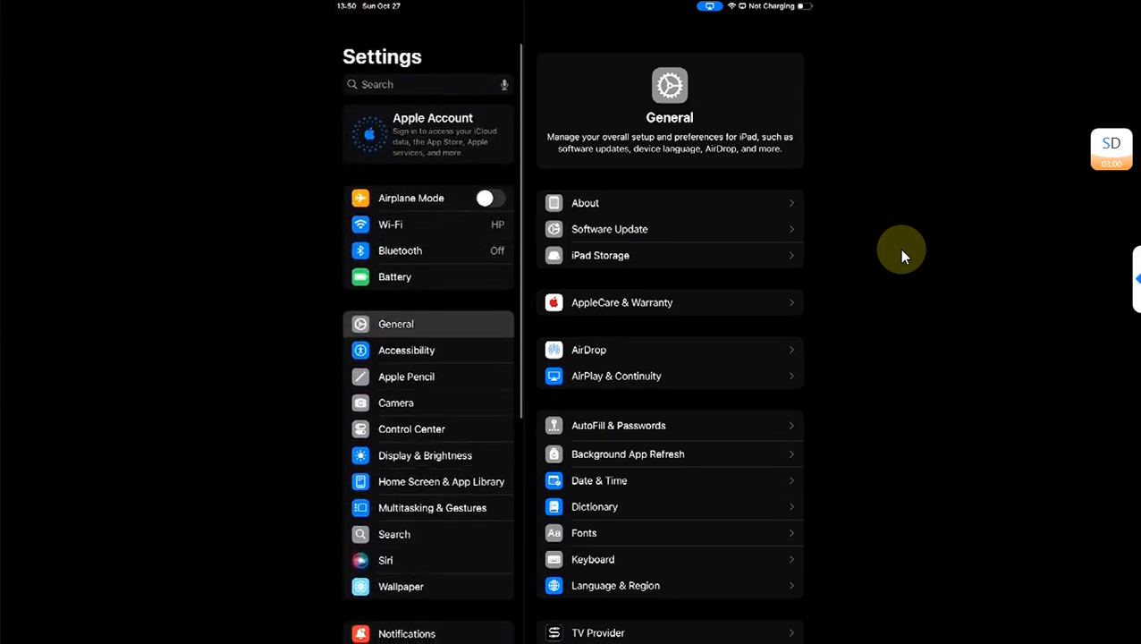
{"action": "scroll", "scroll_direction": "down", "scroll_amount": 3}
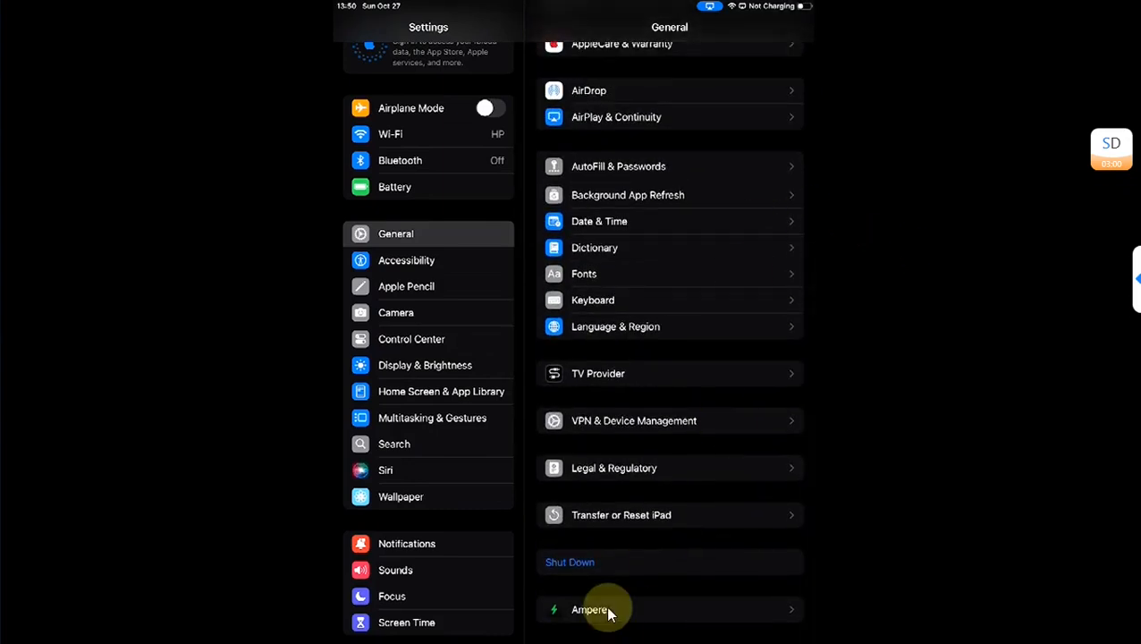
{"action": "mouse_move", "coordinate": [1002, 400]}
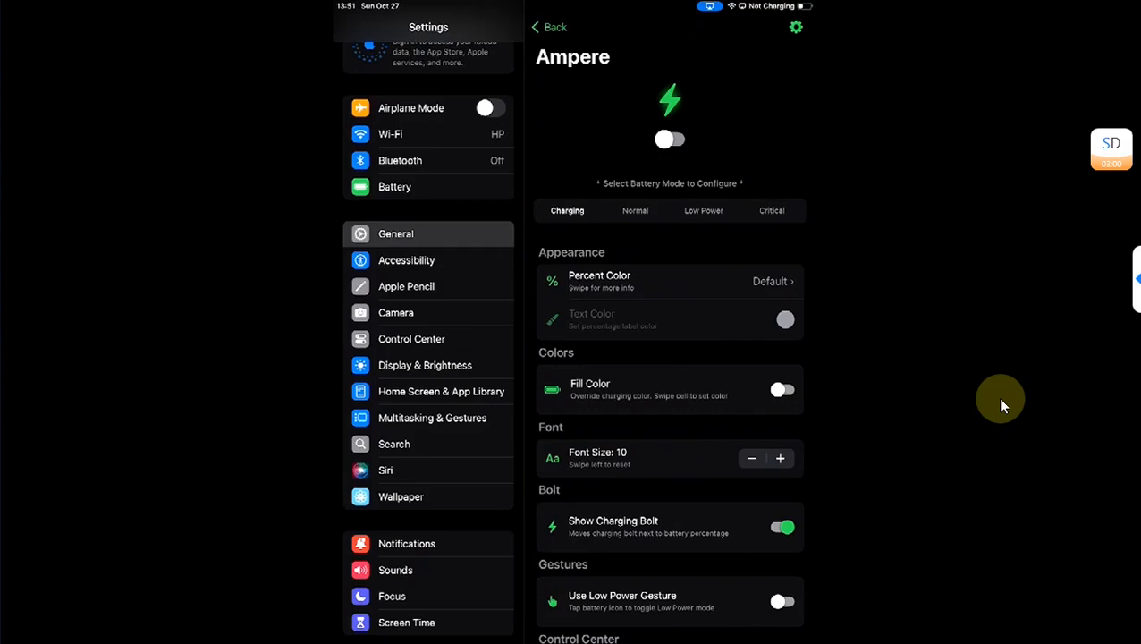
{"action": "left_click", "coordinate": [548, 26]}
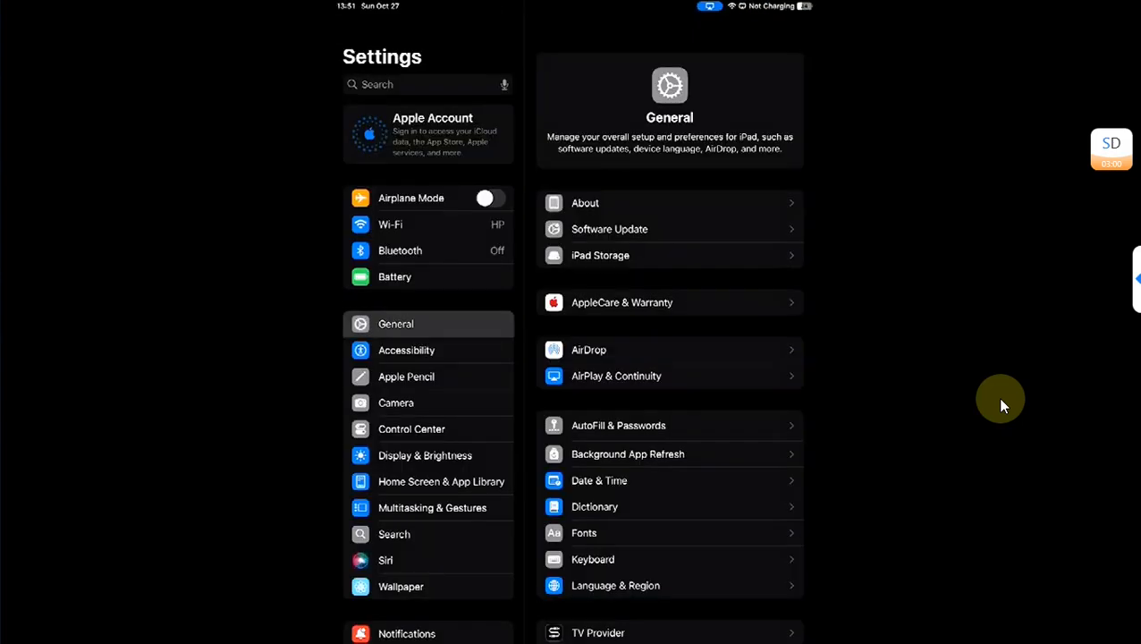
{"action": "mouse_move", "coordinate": [814, 13]}
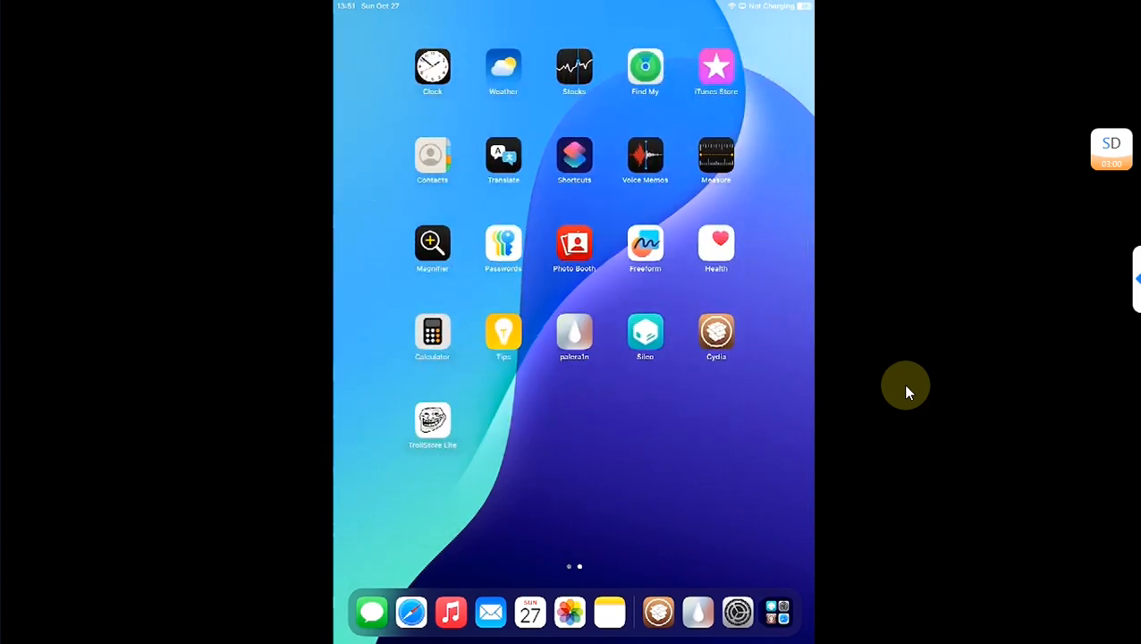
Relaunch palera1n loader and refresh its bootstrap list, showing Sileo and Zebra.
{"action": "left_click", "coordinate": [574, 332]}
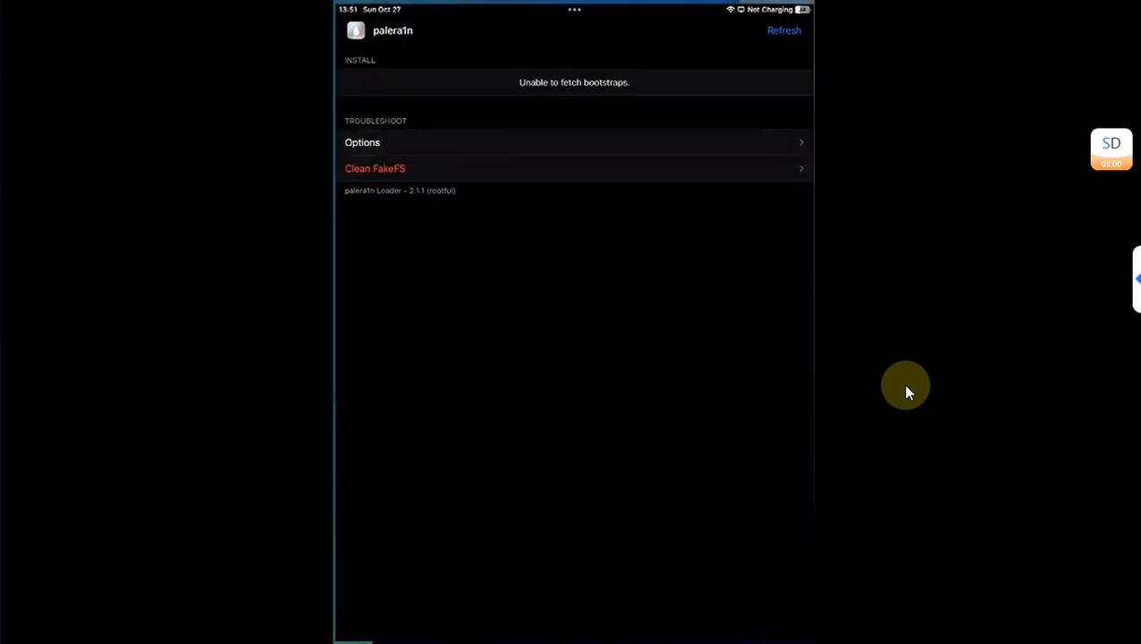
{"action": "left_click", "coordinate": [784, 30]}
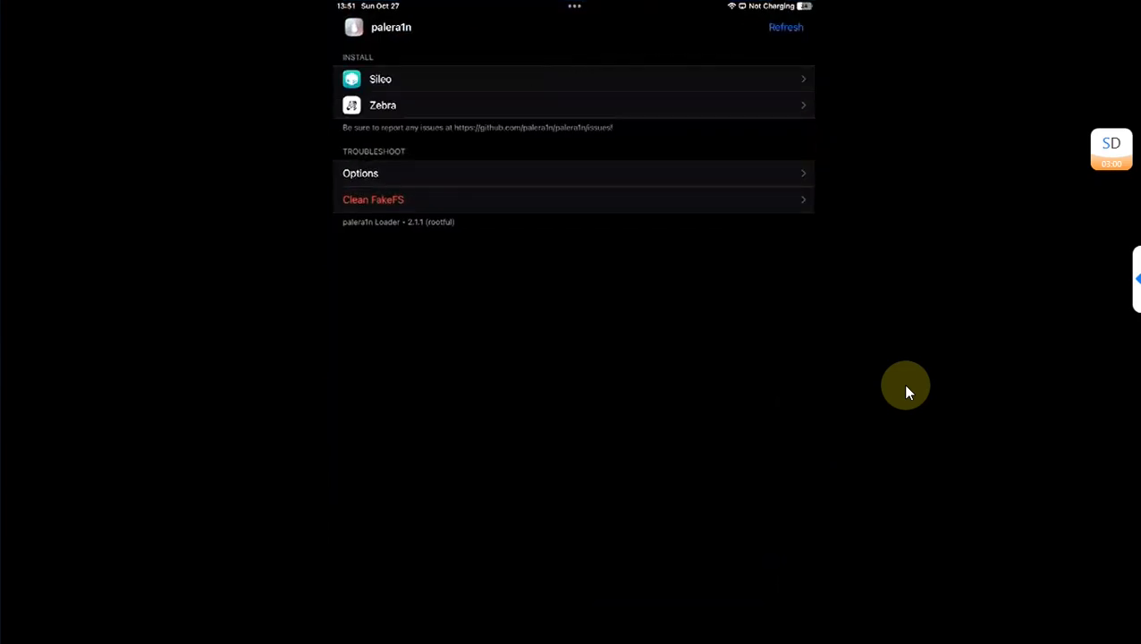
{"action": "mouse_move", "coordinate": [792, 376]}
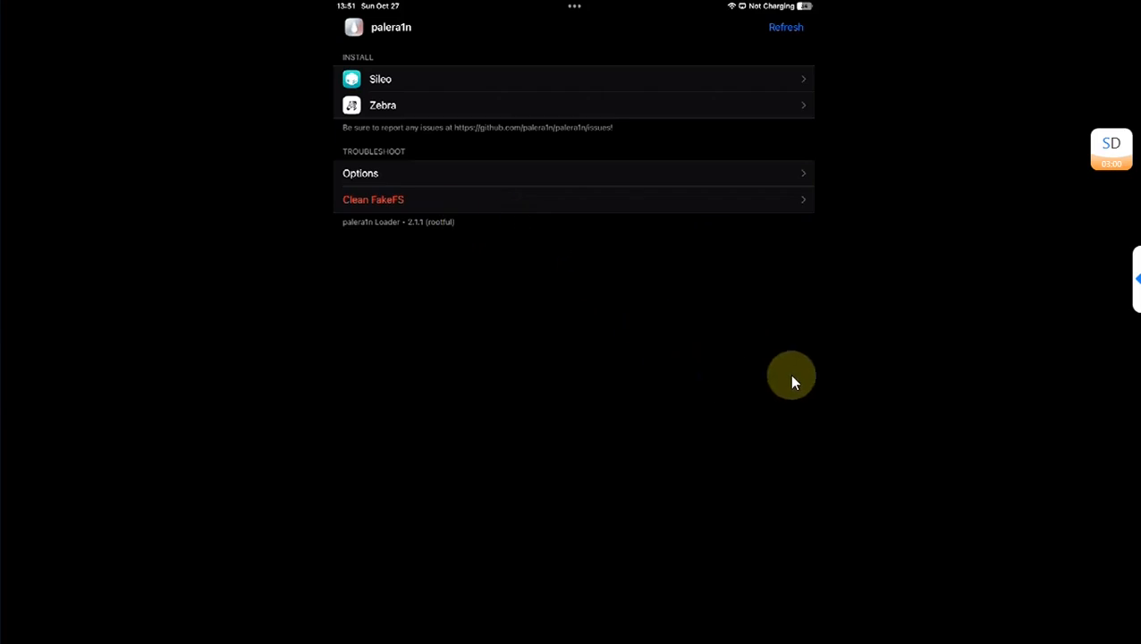
{"action": "mouse_move", "coordinate": [880, 371]}
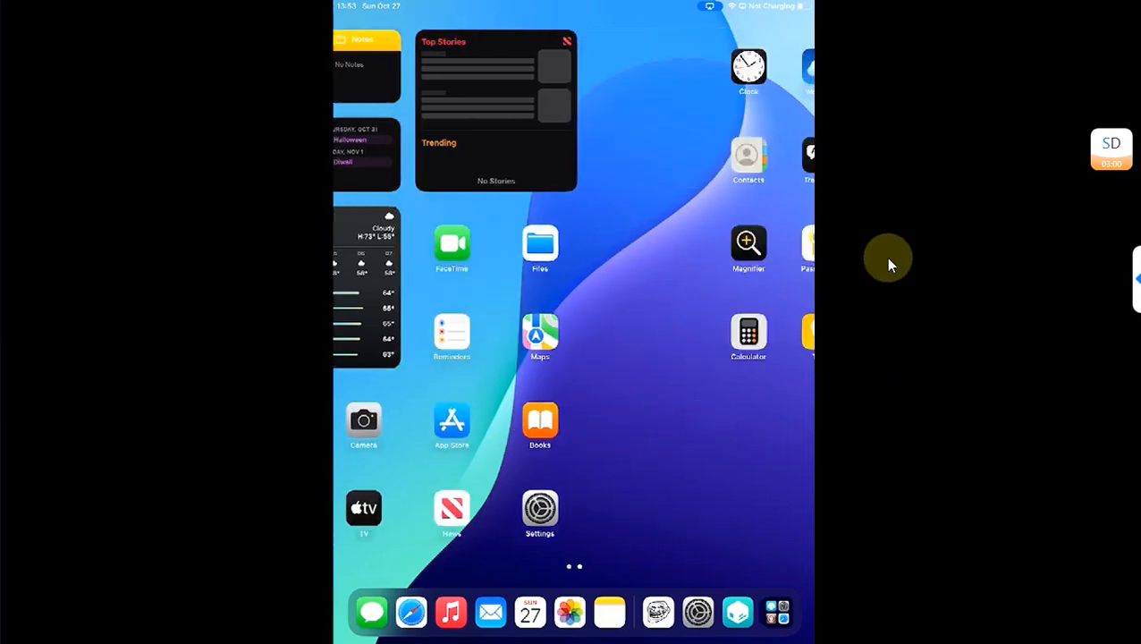
Swipe to the second Home Screen page to check Sileo, Cydia and TrollStore Lite without palera1n.
{"action": "scroll", "scroll_direction": "left", "scroll_amount": 3}
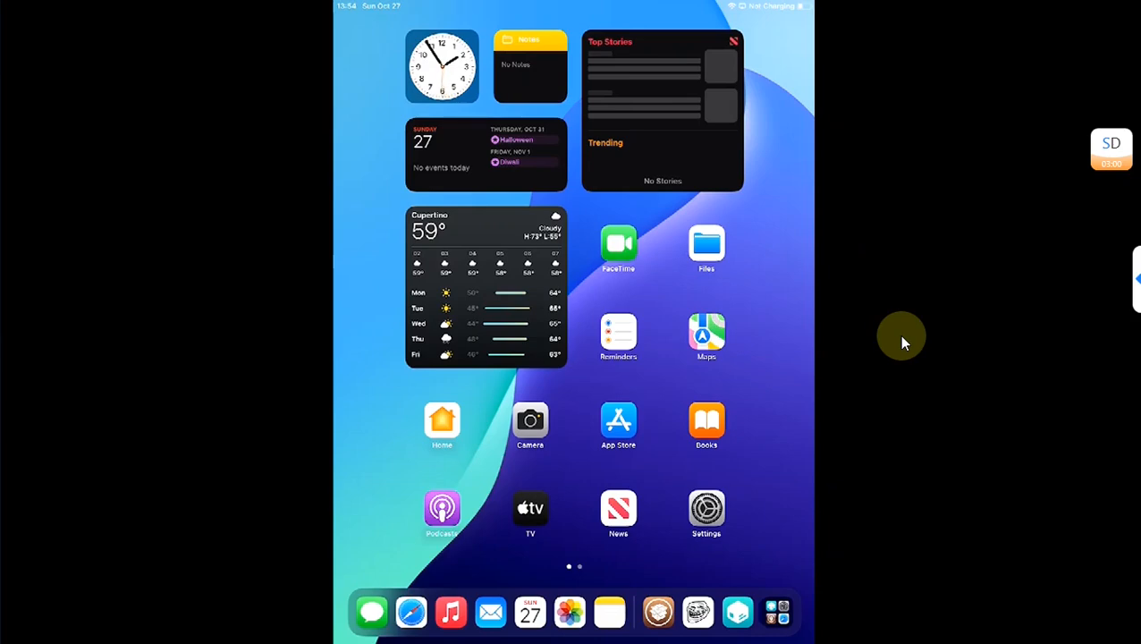
{"action": "scroll", "scroll_direction": "left", "scroll_amount": 3}
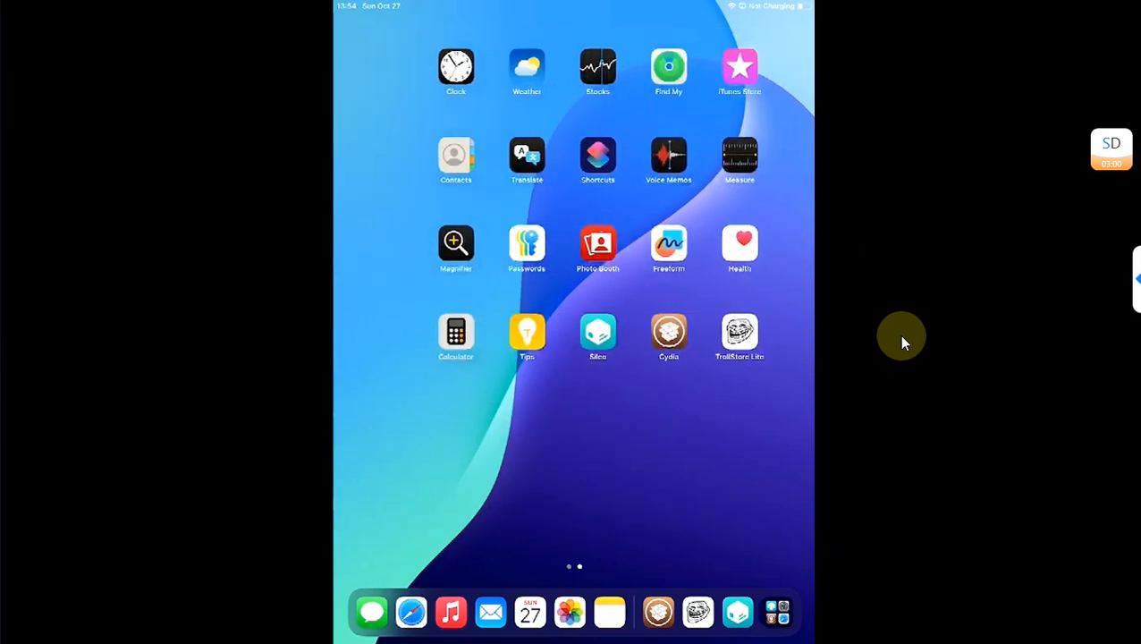